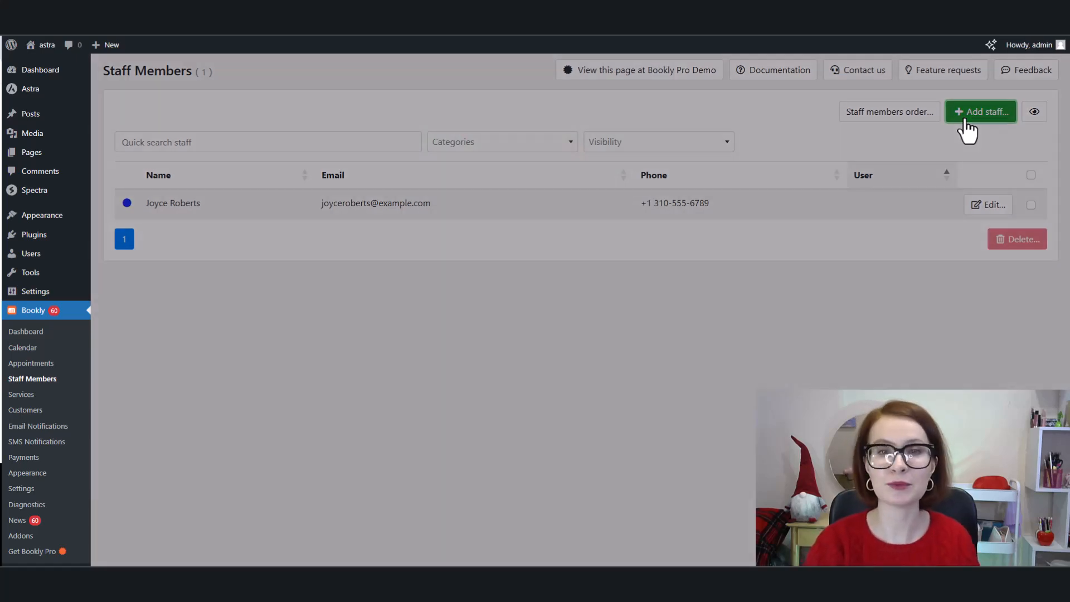
- Try adding a second Bookly staff member, dismiss the Pro-only notice, and go to Services
{"action": "left_click", "coordinate": [980, 112]}
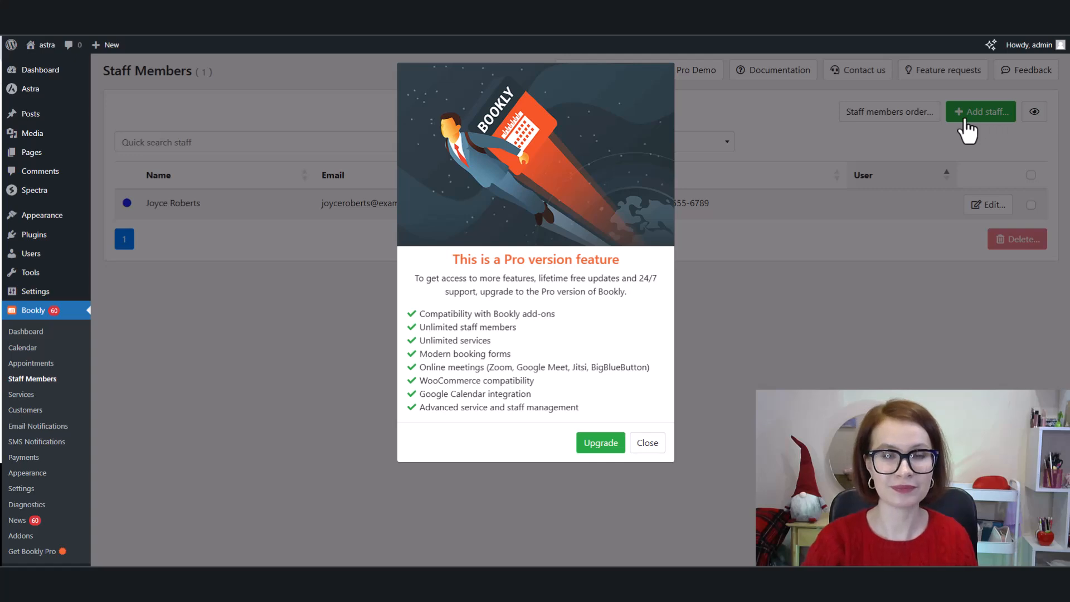
{"action": "left_click", "coordinate": [647, 442]}
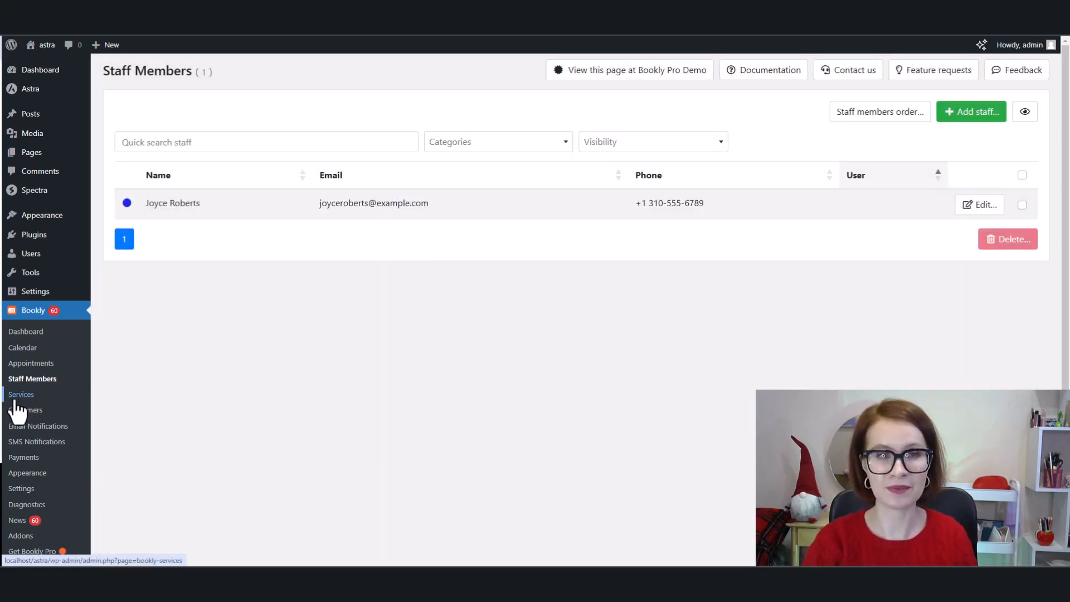
{"action": "left_click", "coordinate": [21, 394]}
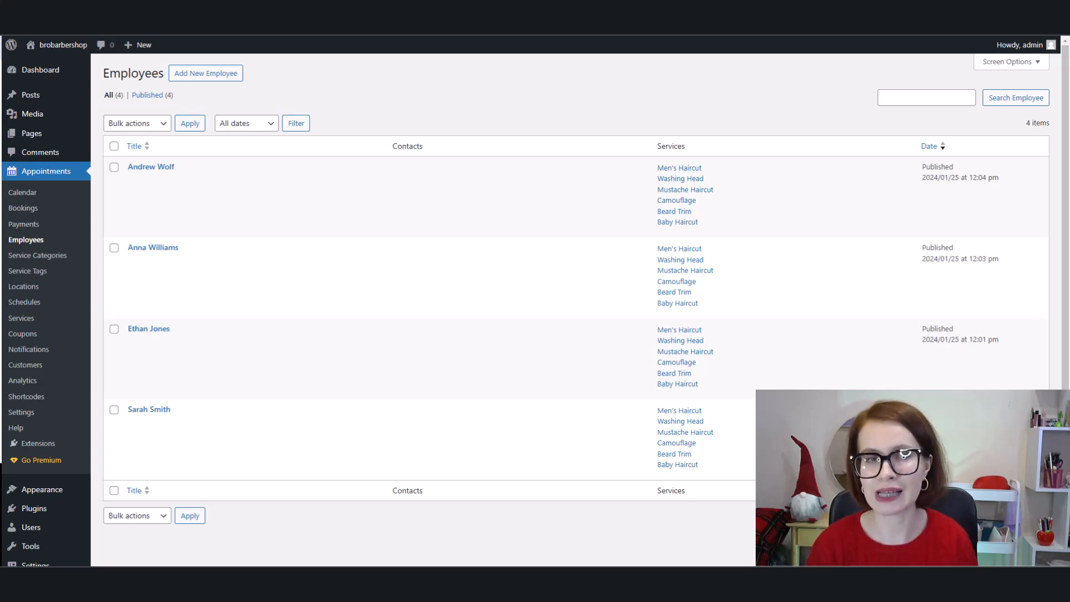
{"action": "mouse_move", "coordinate": [149, 328]}
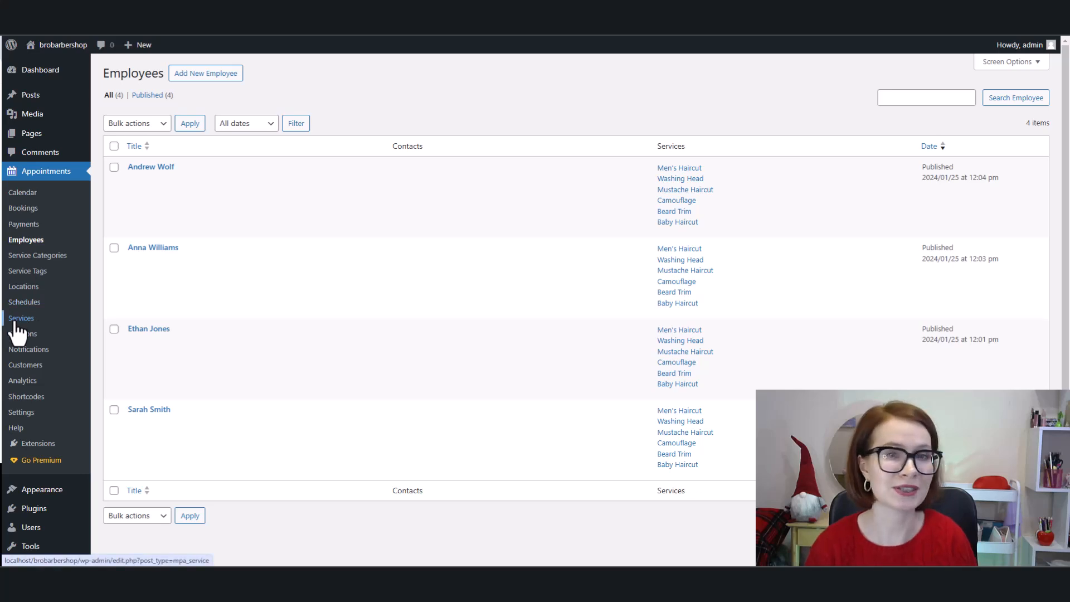
- Review the six MotoPress services, then start a blank new employee from Employees
{"action": "left_click", "coordinate": [21, 318]}
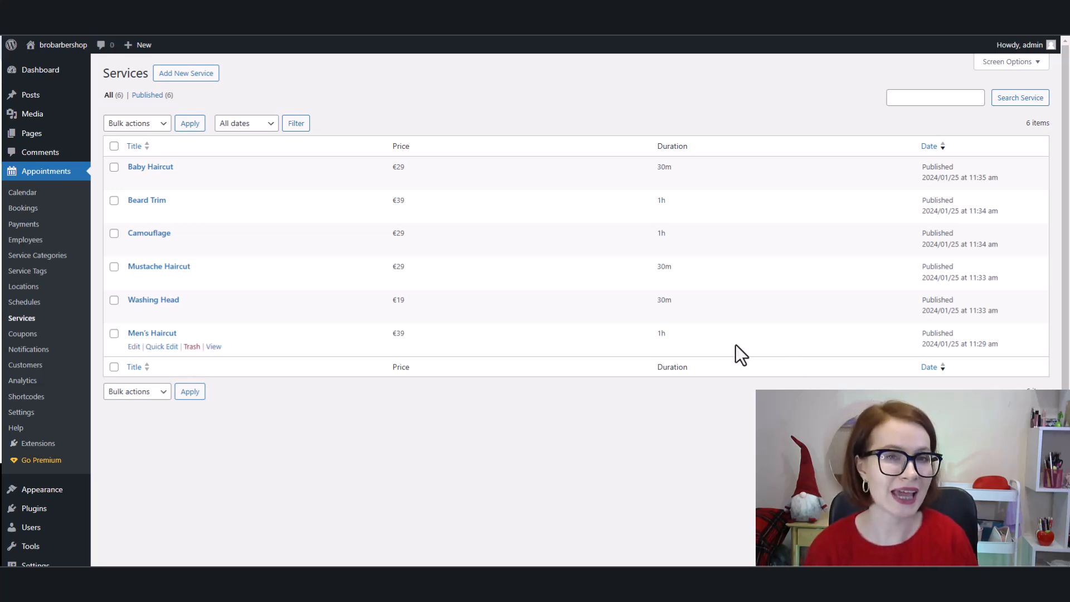
{"action": "mouse_move", "coordinate": [25, 239]}
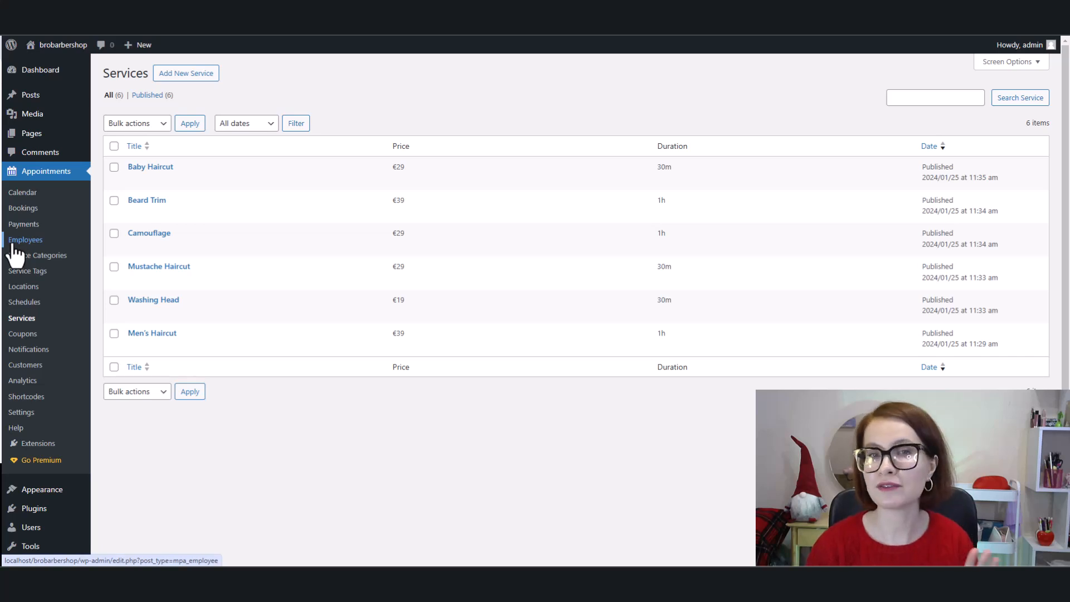
{"action": "left_click", "coordinate": [25, 239]}
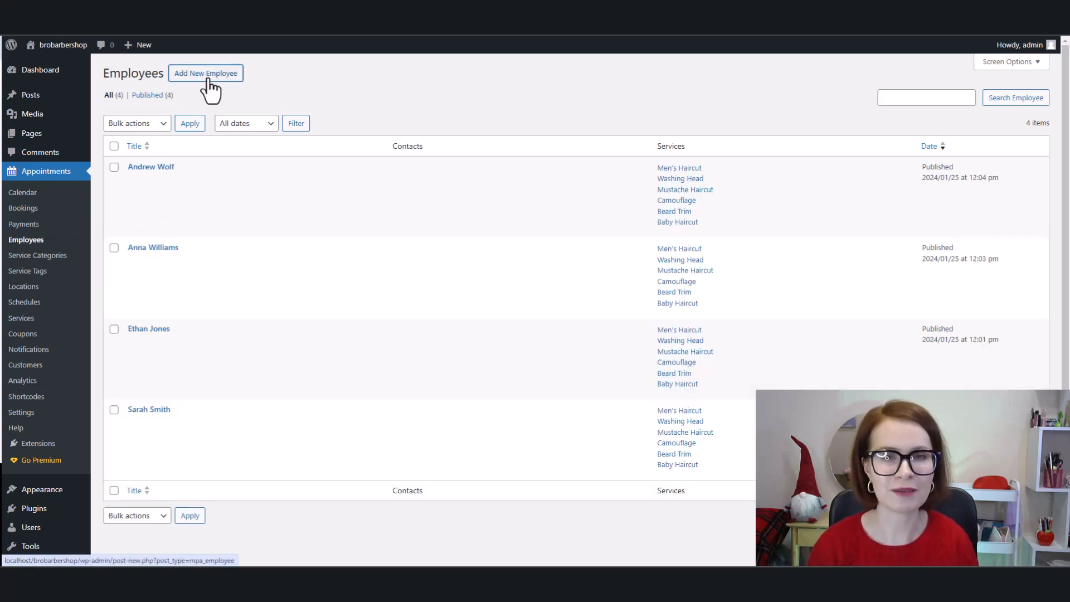
{"action": "left_click", "coordinate": [206, 73]}
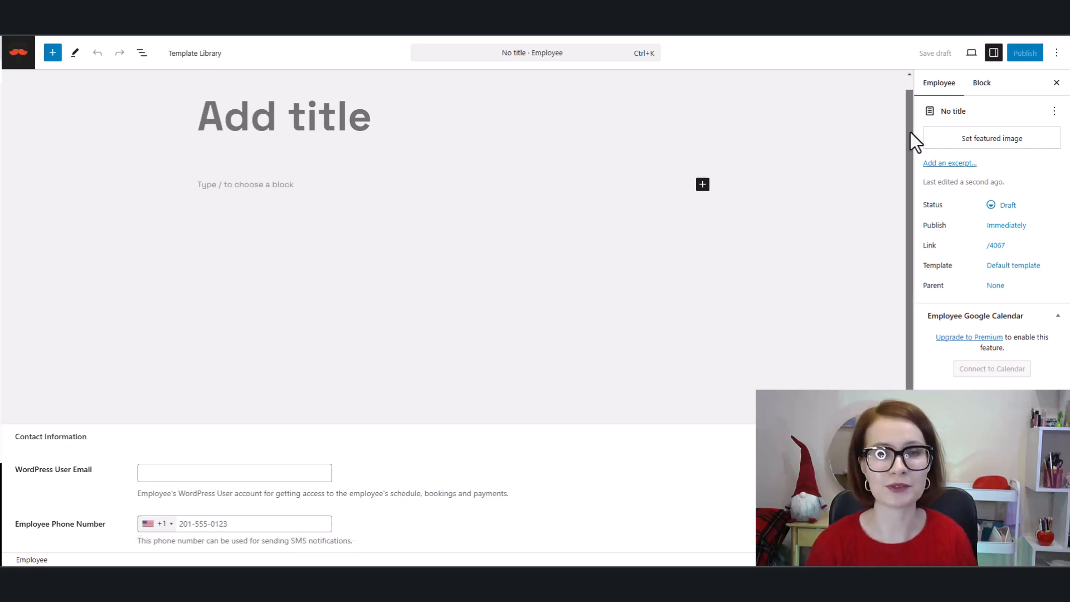
- Scroll through the new employee's contact information fields
{"action": "scroll", "scroll_direction": "down", "scroll_amount": 3}
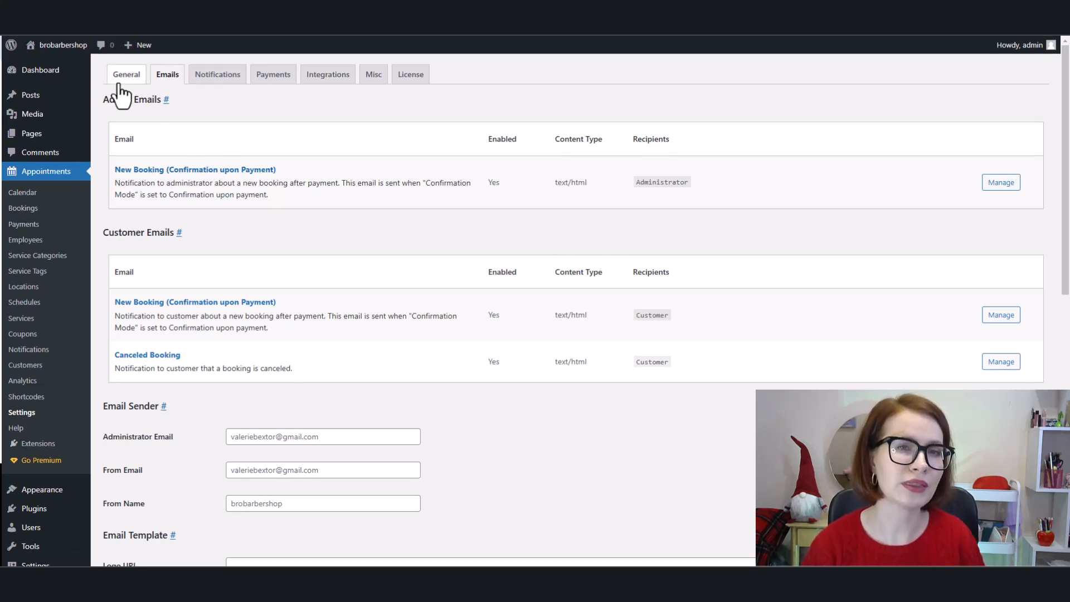
- Review Confirmation Mode in General settings, then view the empty Notifications list
{"action": "left_click", "coordinate": [126, 74]}
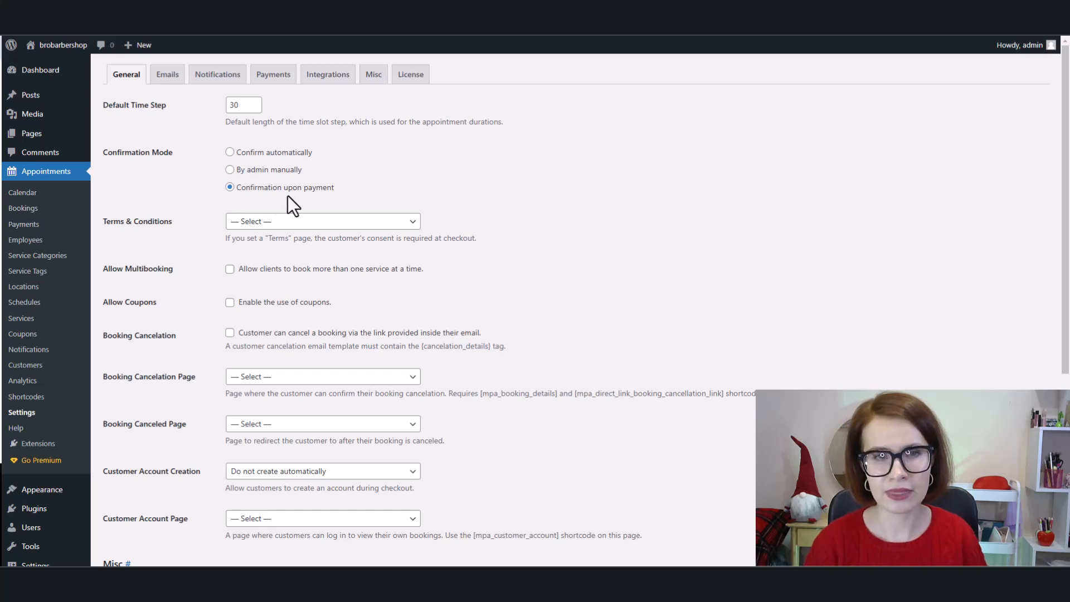
{"action": "mouse_move", "coordinate": [349, 203]}
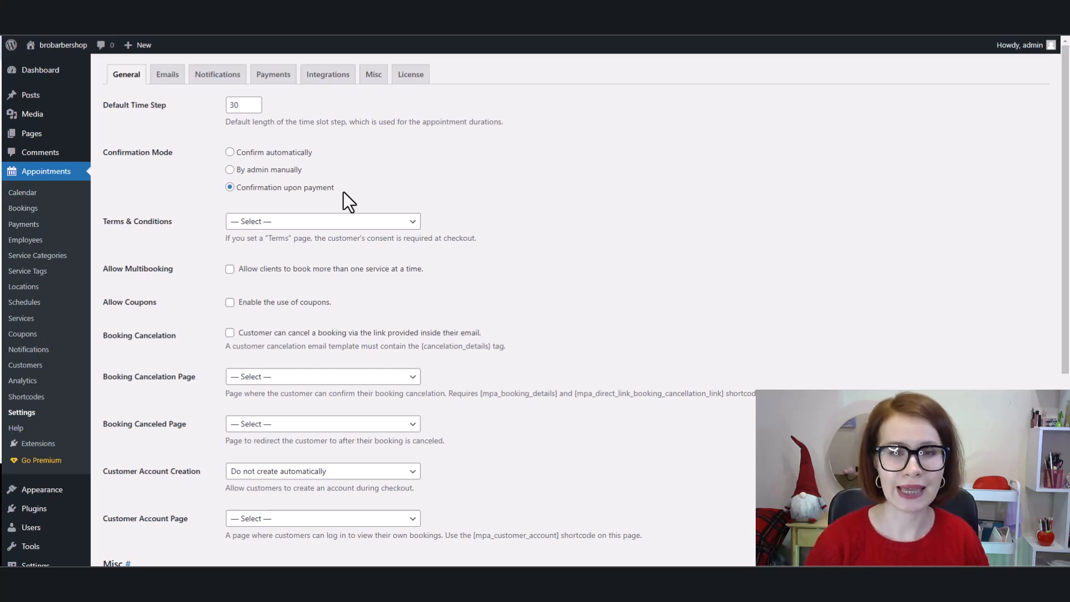
{"action": "mouse_move", "coordinate": [29, 349]}
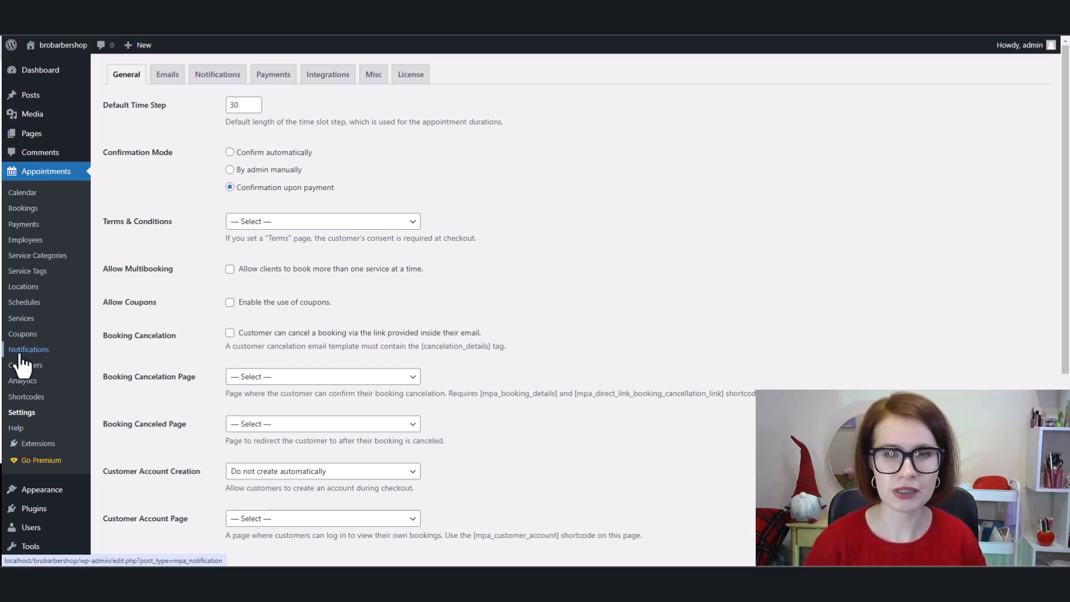
{"action": "left_click", "coordinate": [29, 349]}
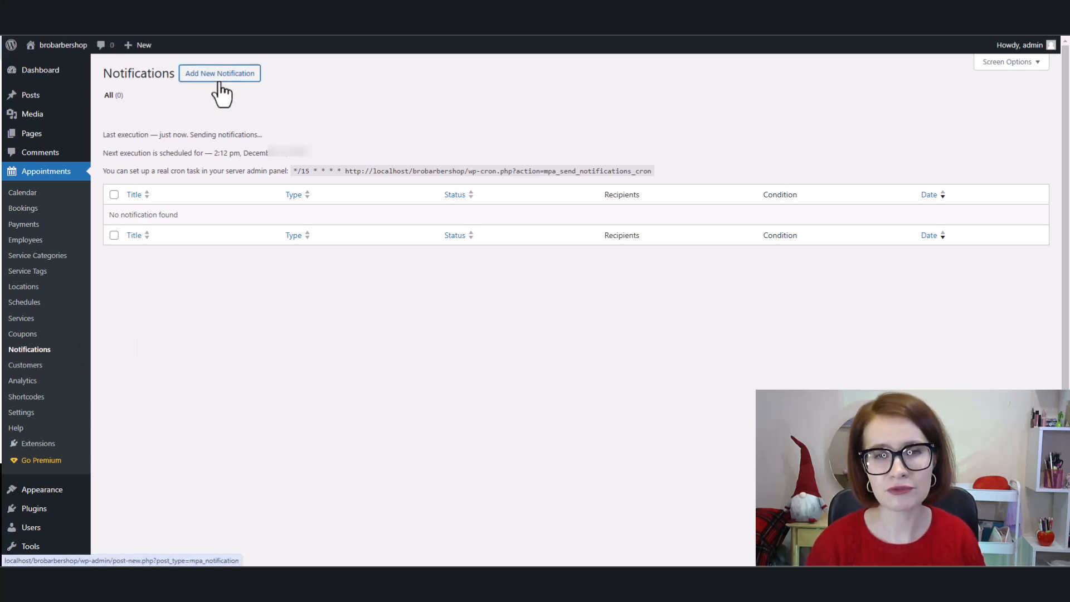
- Start a new MotoPress notification to review its available options
{"action": "left_click", "coordinate": [219, 73]}
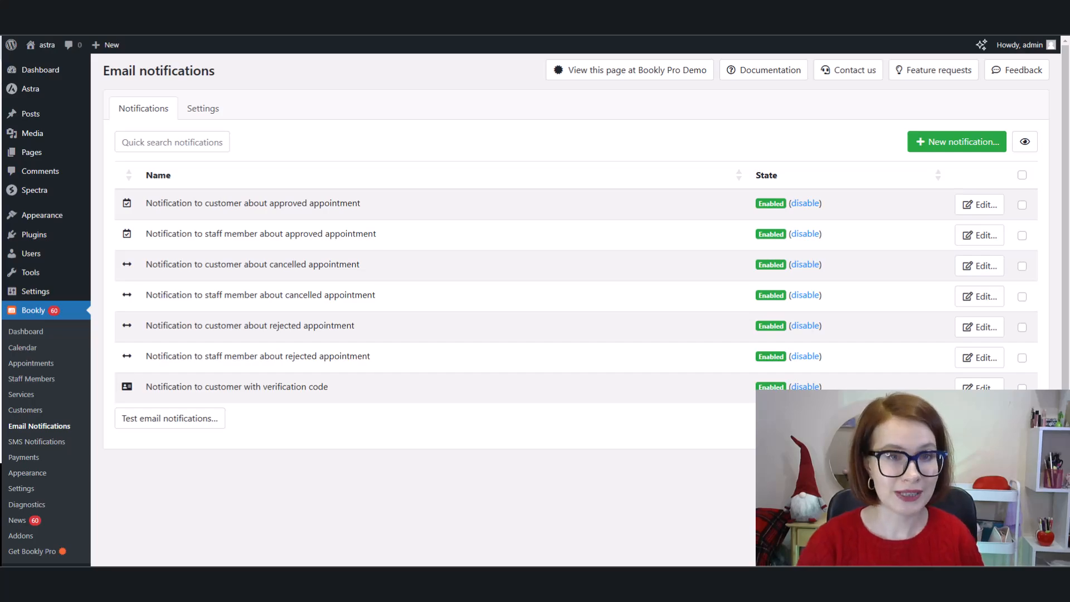
- Open a Bookly service's Time settings showing 2 h duration and default slot length
{"action": "left_click", "coordinate": [45, 329]}
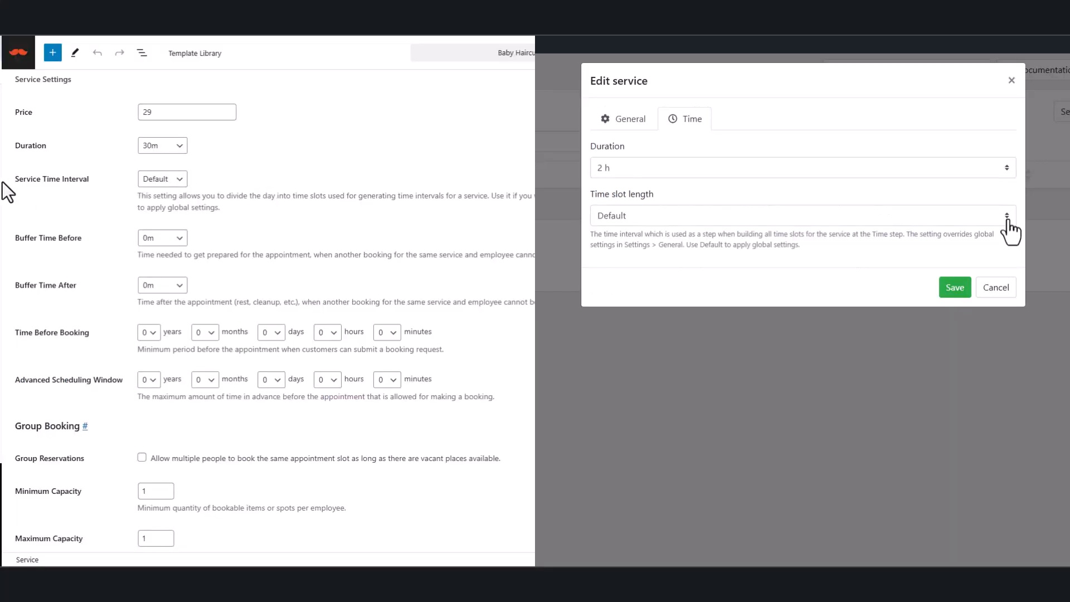
- Set the Bookly service's time slot length to 1 h, keeping 2 h duration, and save
{"action": "left_click", "coordinate": [1007, 215]}
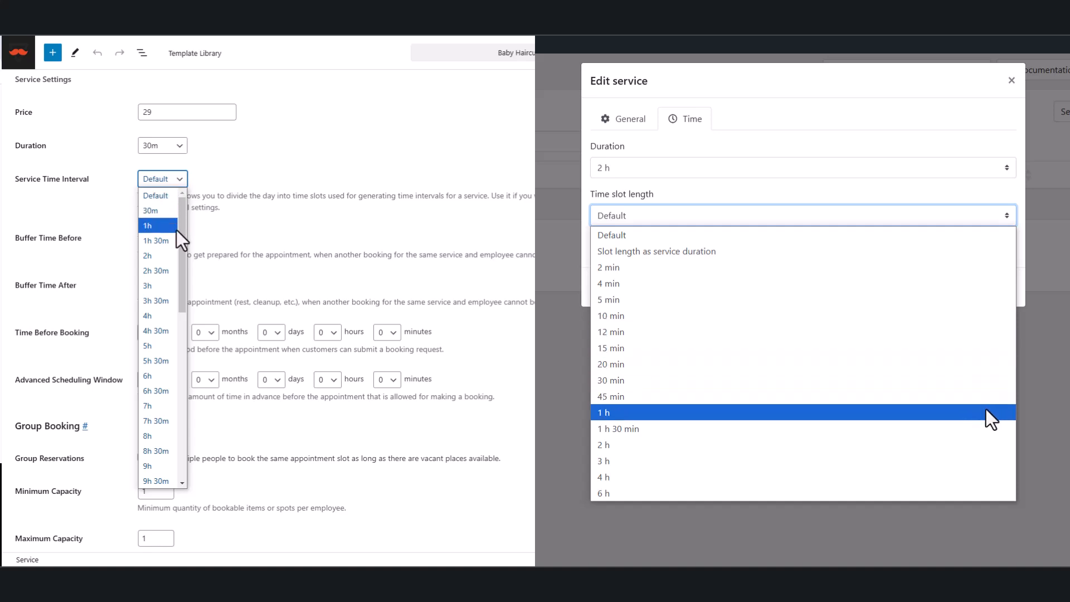
{"action": "left_click", "coordinate": [605, 413]}
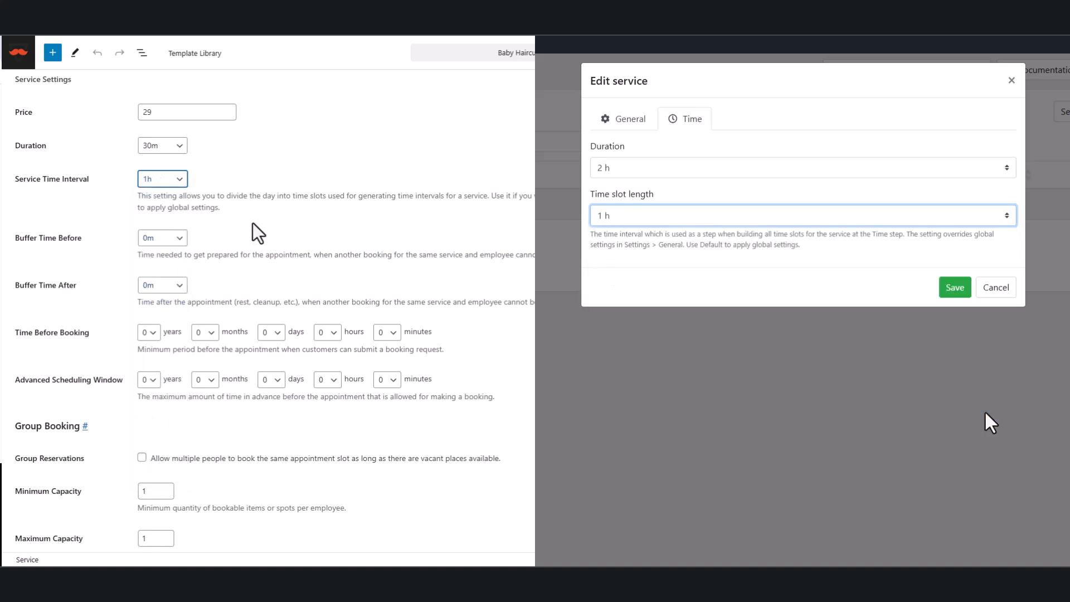
{"action": "mouse_move", "coordinate": [961, 314]}
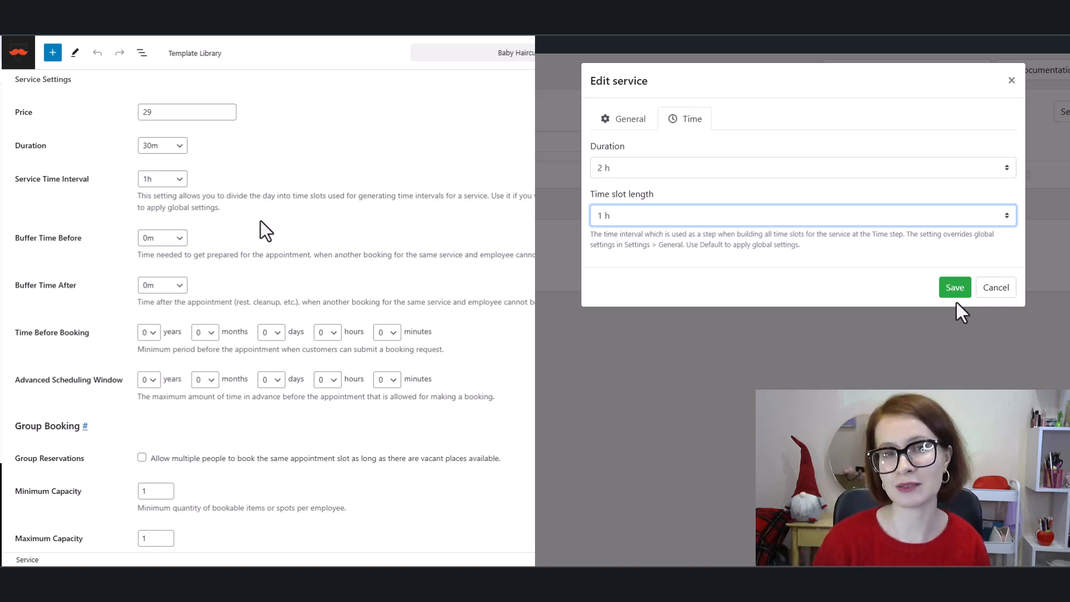
{"action": "left_click", "coordinate": [954, 287]}
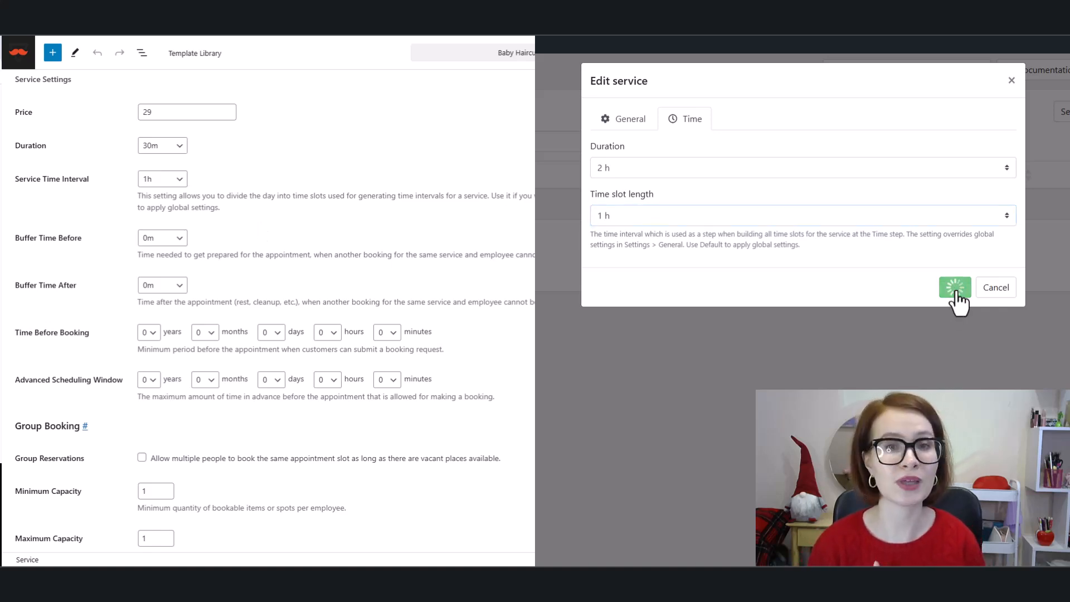
{"action": "left_click", "coordinate": [955, 287]}
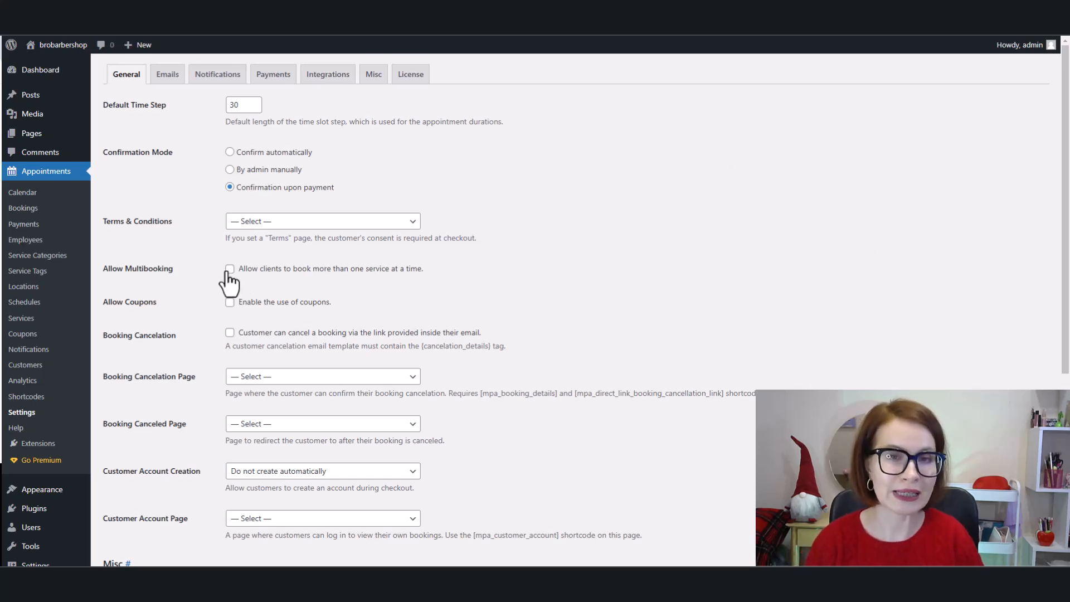
- Tick Allow Multibooking and Allow Coupons in MotoPress general settings
{"action": "left_click", "coordinate": [230, 268]}
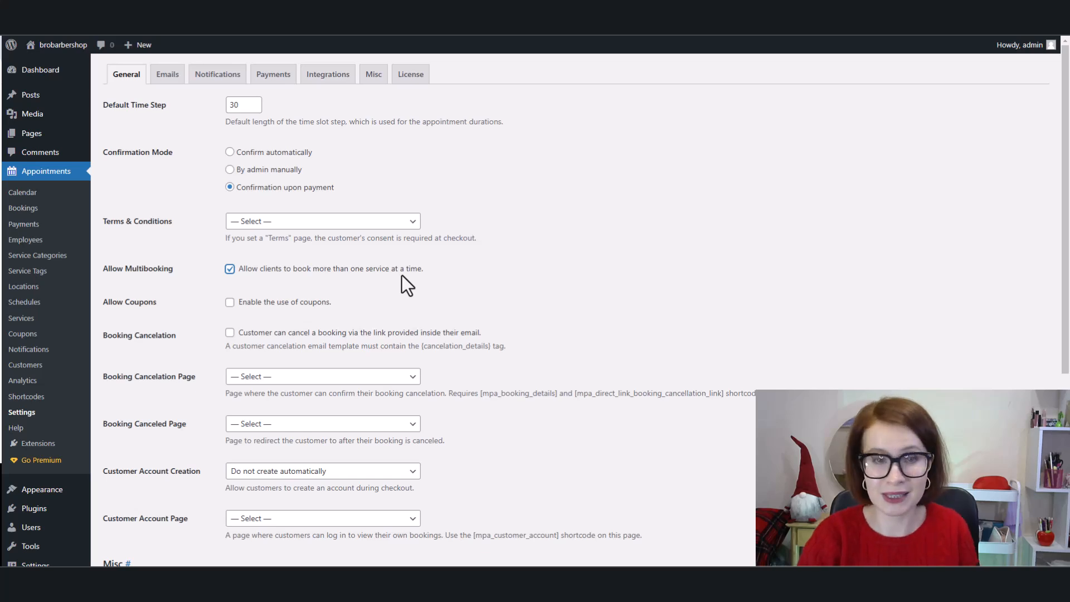
{"action": "mouse_move", "coordinate": [379, 308]}
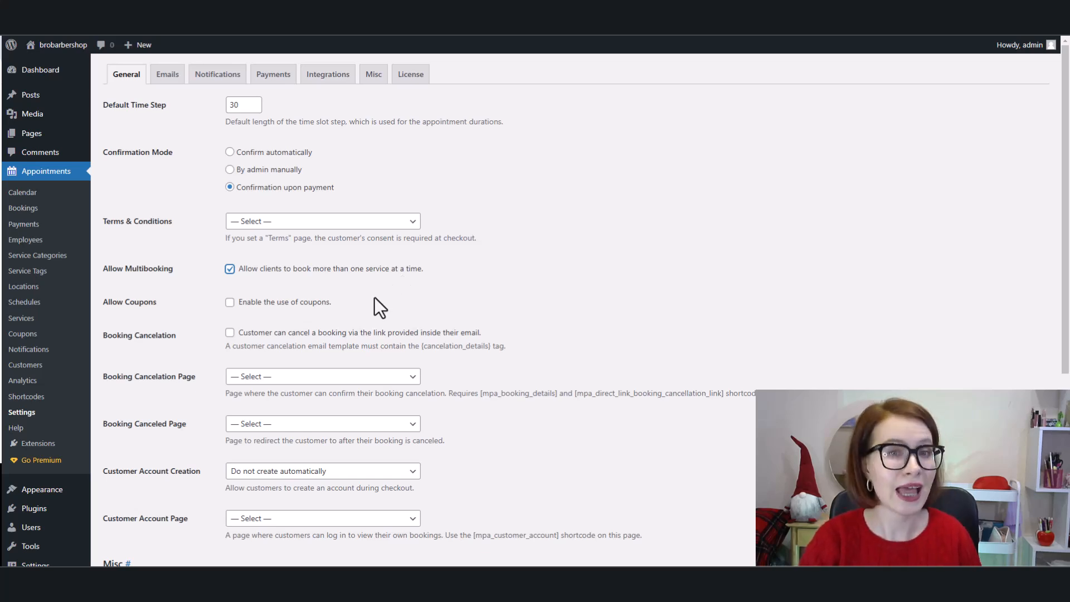
{"action": "left_click", "coordinate": [230, 302]}
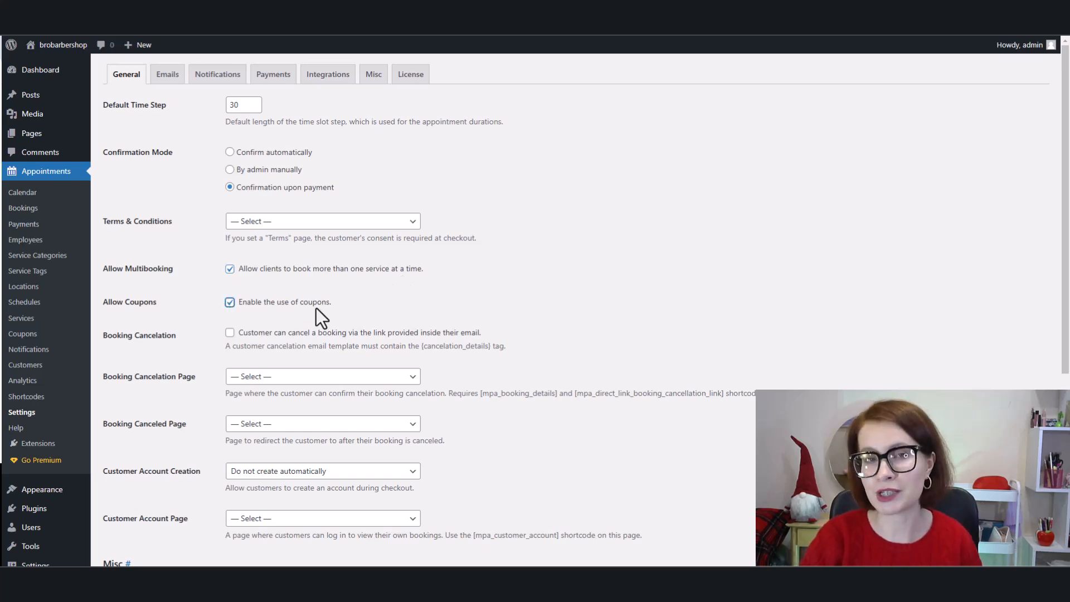
{"action": "mouse_move", "coordinate": [362, 313]}
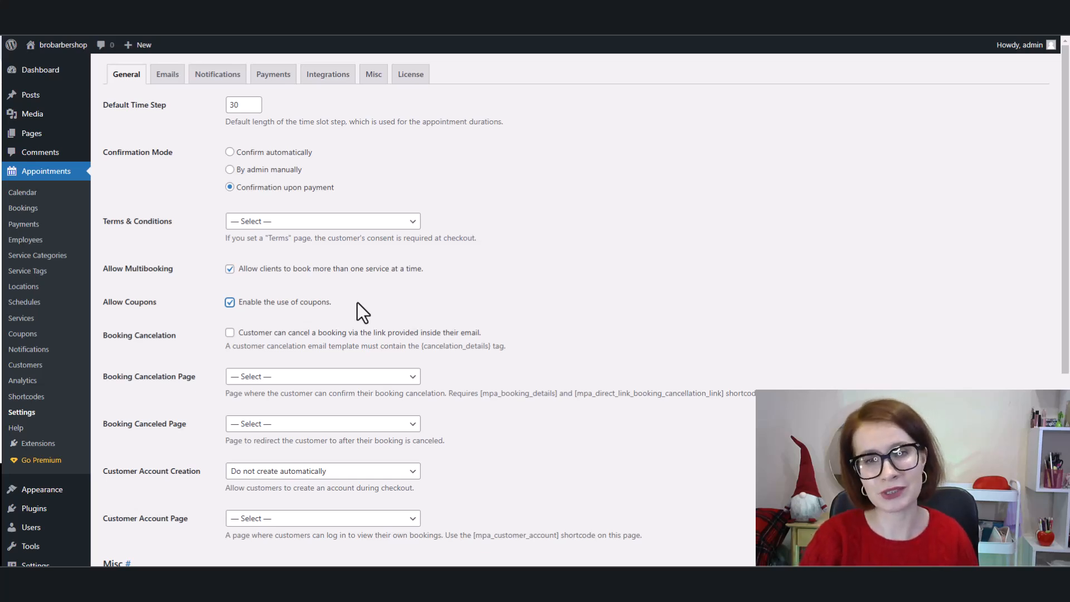
- Set Customer Account Creation to 'Enable customers to opt in' with 'My account' as account page
{"action": "scroll", "scroll_direction": "down", "scroll_amount": 3}
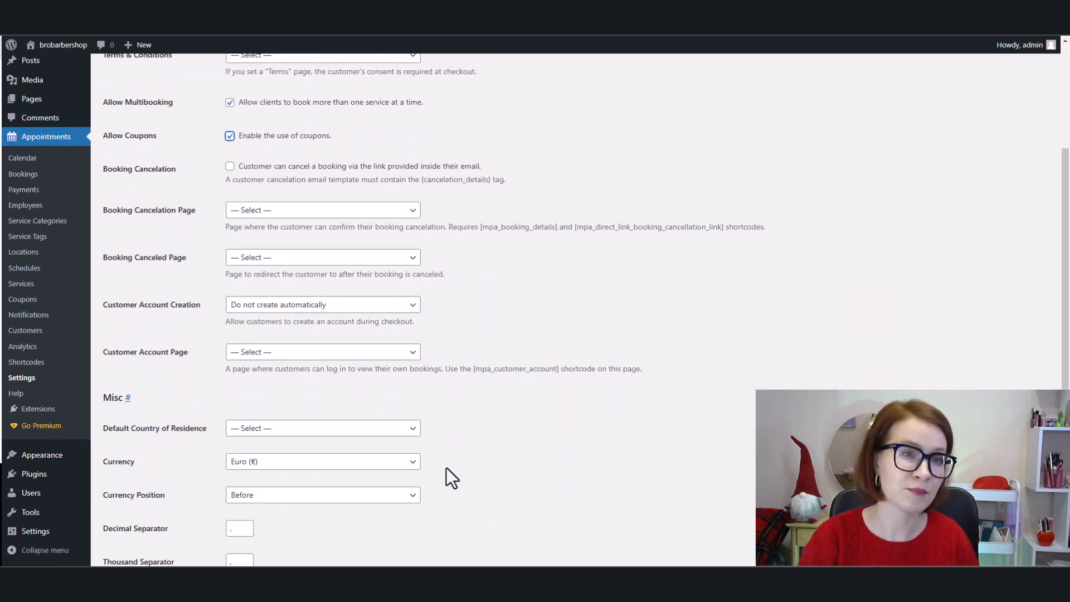
{"action": "left_click", "coordinate": [322, 305]}
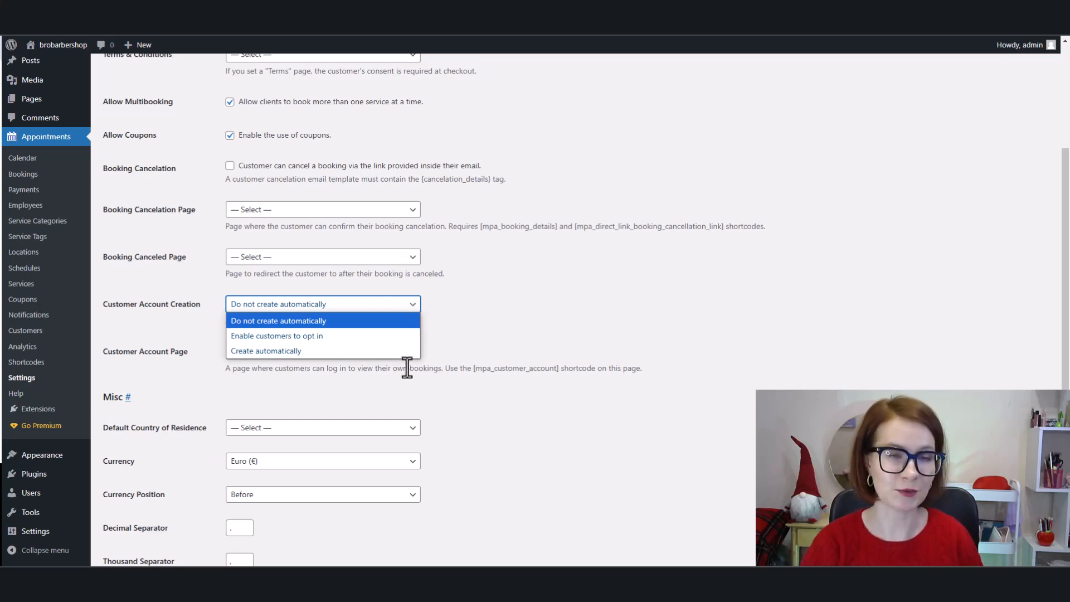
{"action": "left_click", "coordinate": [276, 335]}
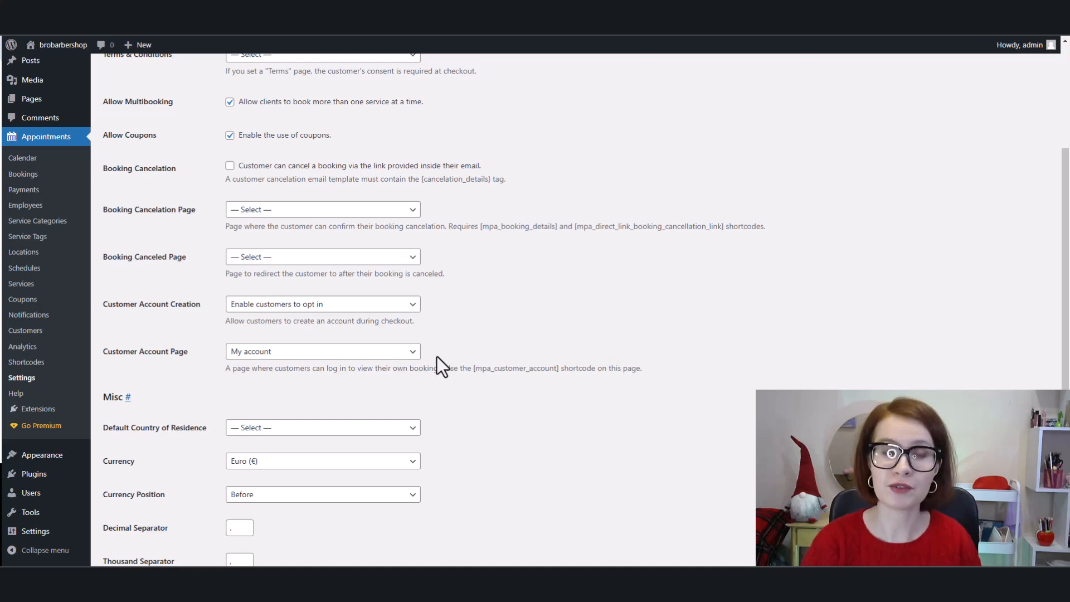
{"action": "scroll", "scroll_direction": "up", "scroll_amount": 3}
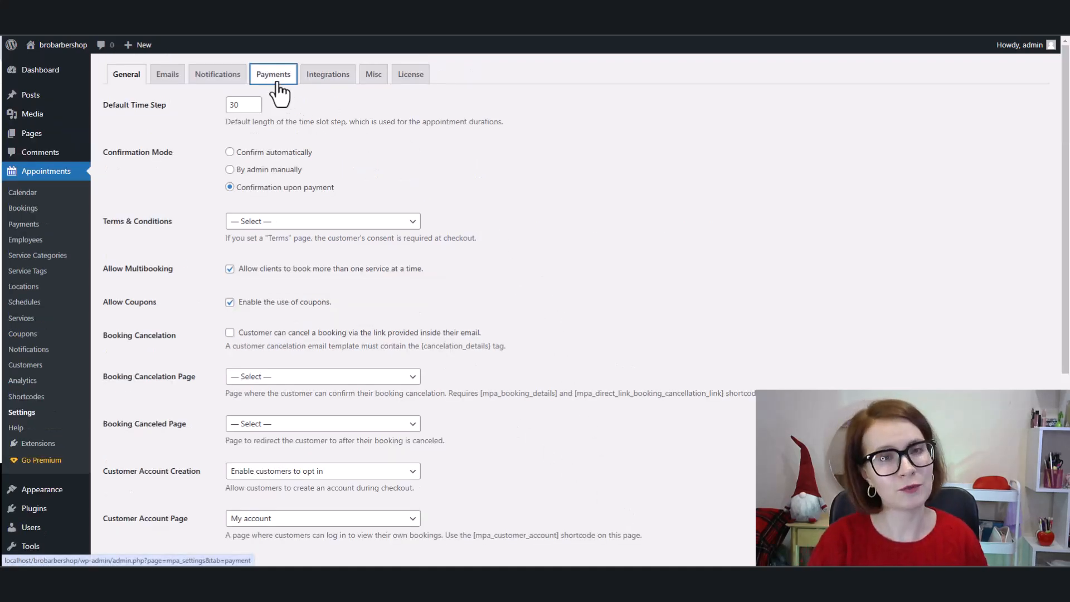
- Show the Payments settings with Test Payment, Pay on-site, Bank Transfer, Stripe and PayPal disabled
{"action": "left_click", "coordinate": [273, 73]}
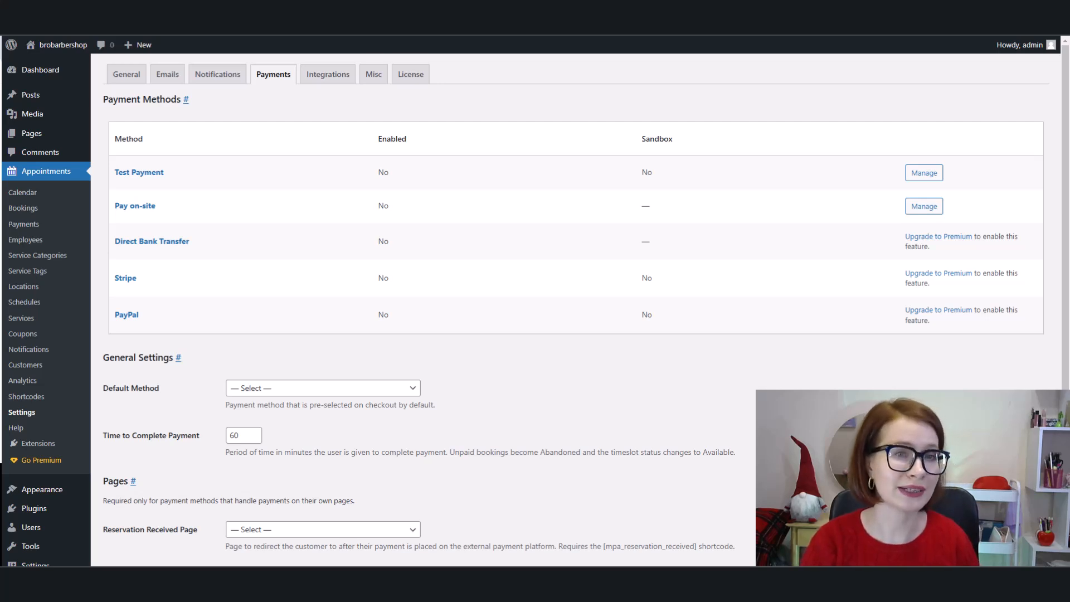
{"action": "mouse_move", "coordinate": [949, 261]}
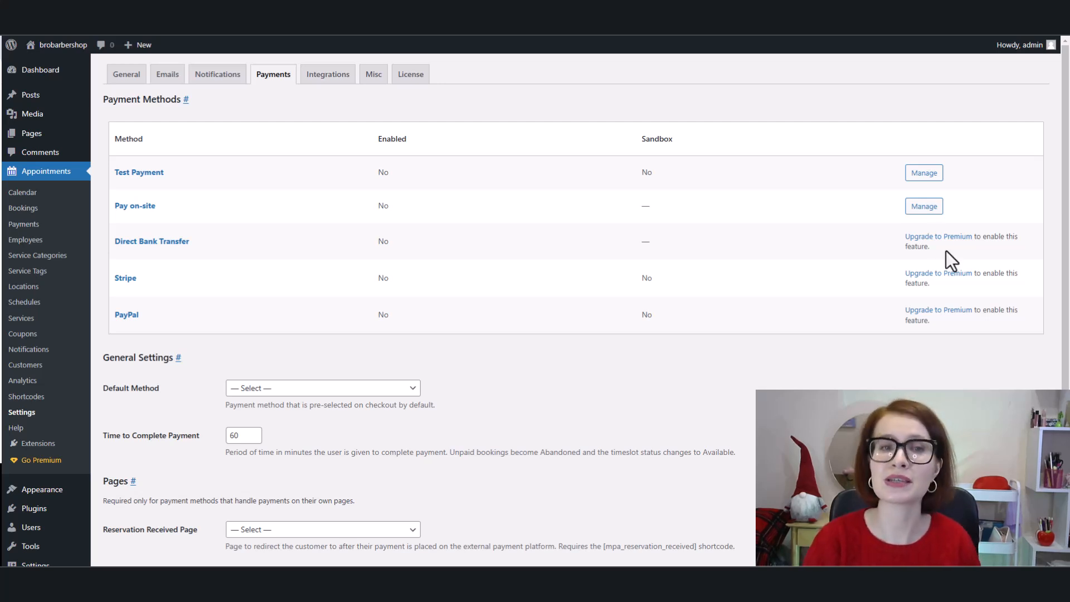
- Tick 'Enable this payment method' for Pay on-site and save the changes
{"action": "left_click", "coordinate": [923, 206]}
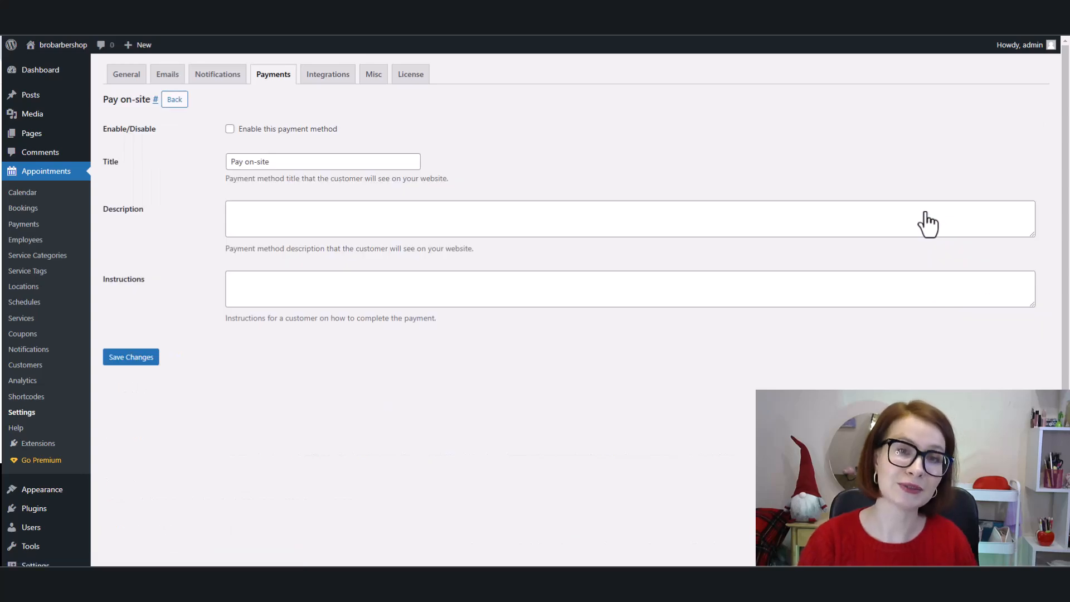
{"action": "left_click", "coordinate": [229, 129]}
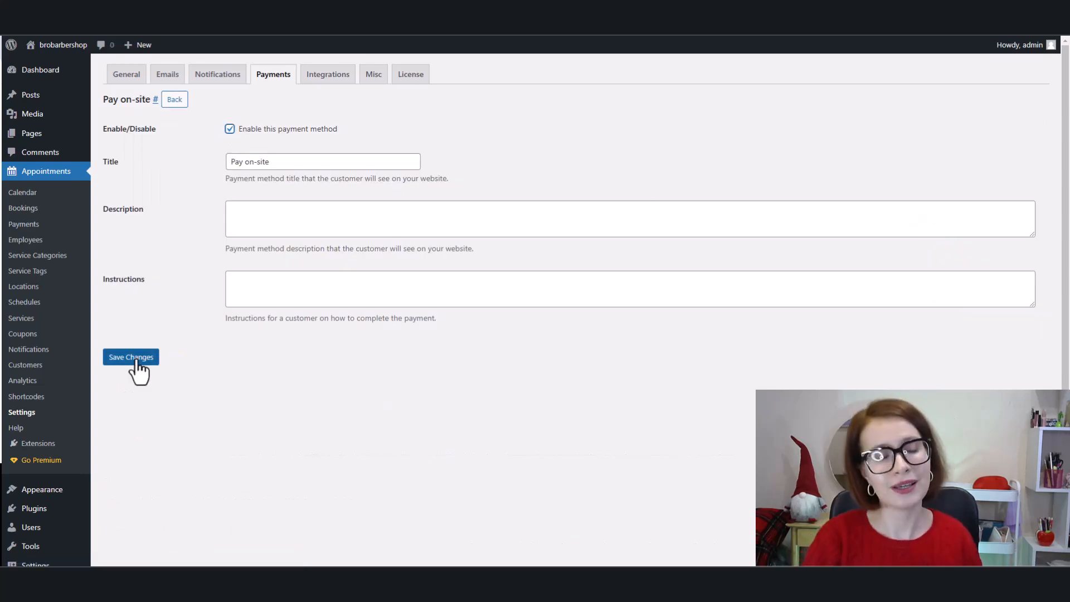
{"action": "left_click", "coordinate": [131, 357]}
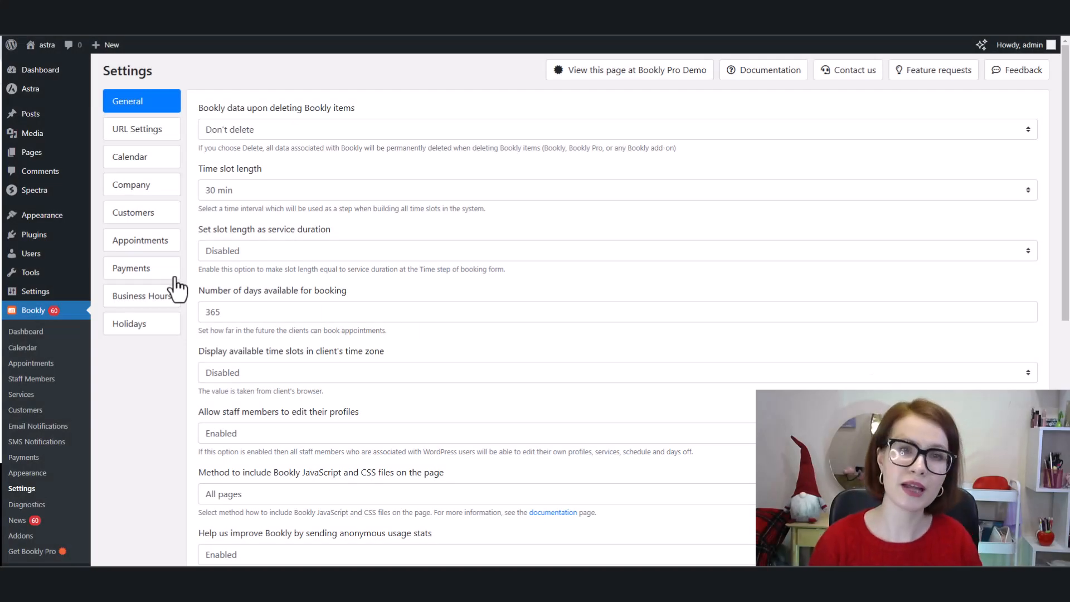
- Open Bookly's Payments settings showing USD currency and Service paid locally
{"action": "left_click", "coordinate": [141, 268]}
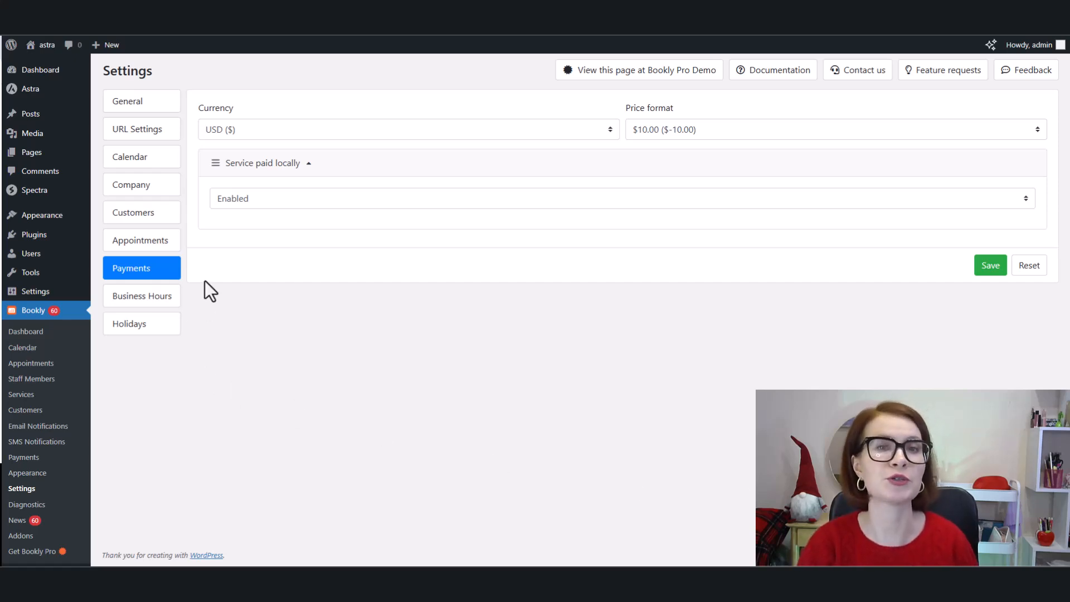
{"action": "left_click", "coordinate": [45, 329]}
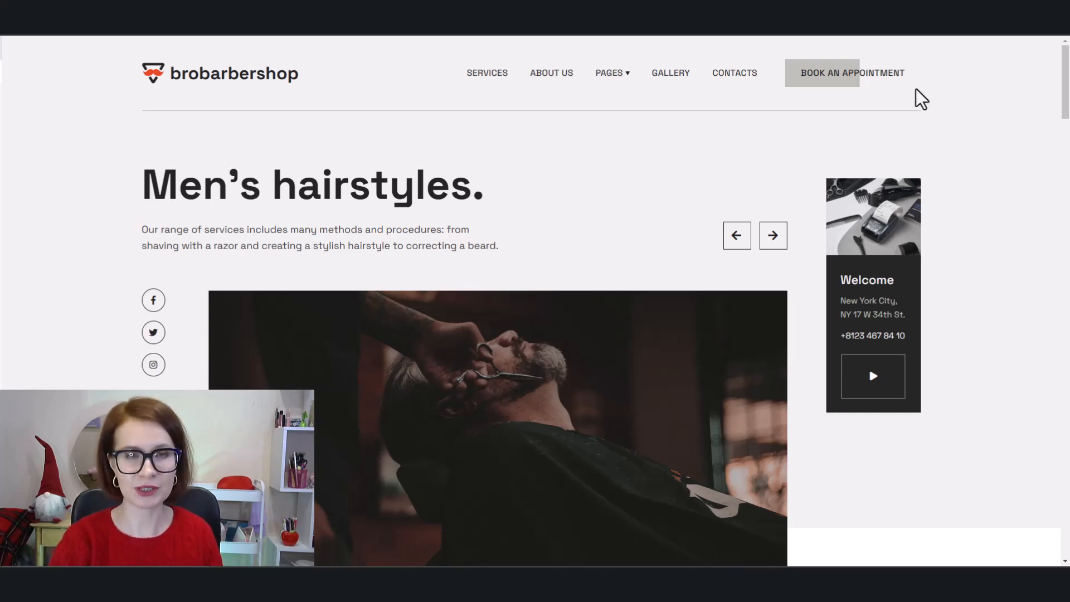
- Book a Men's Haircut in New York on December 28 at 9:00 AM
{"action": "left_click", "coordinate": [852, 73]}
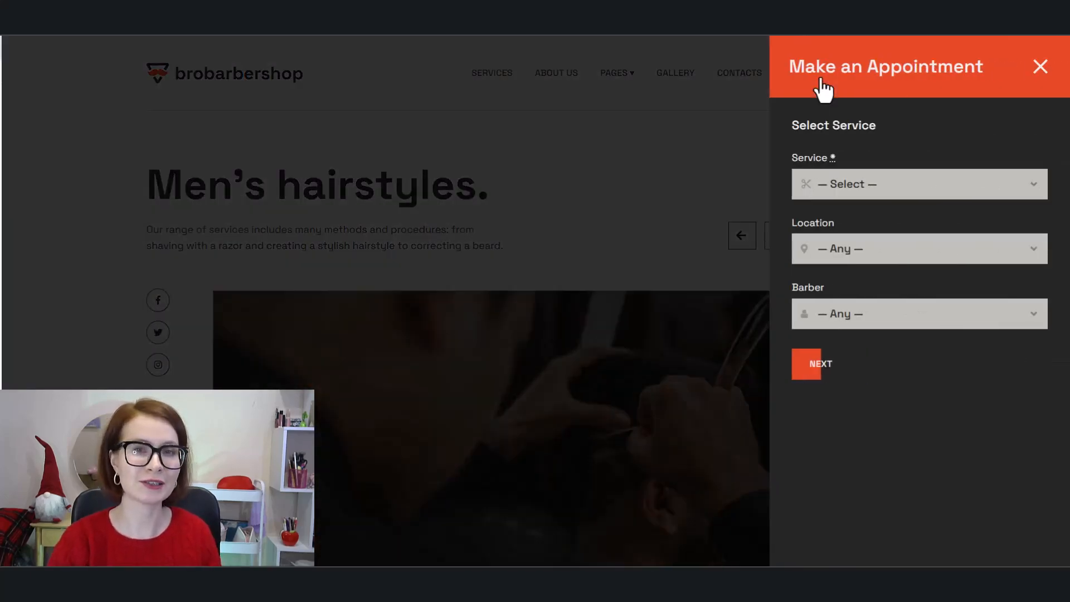
{"action": "left_click", "coordinate": [918, 184]}
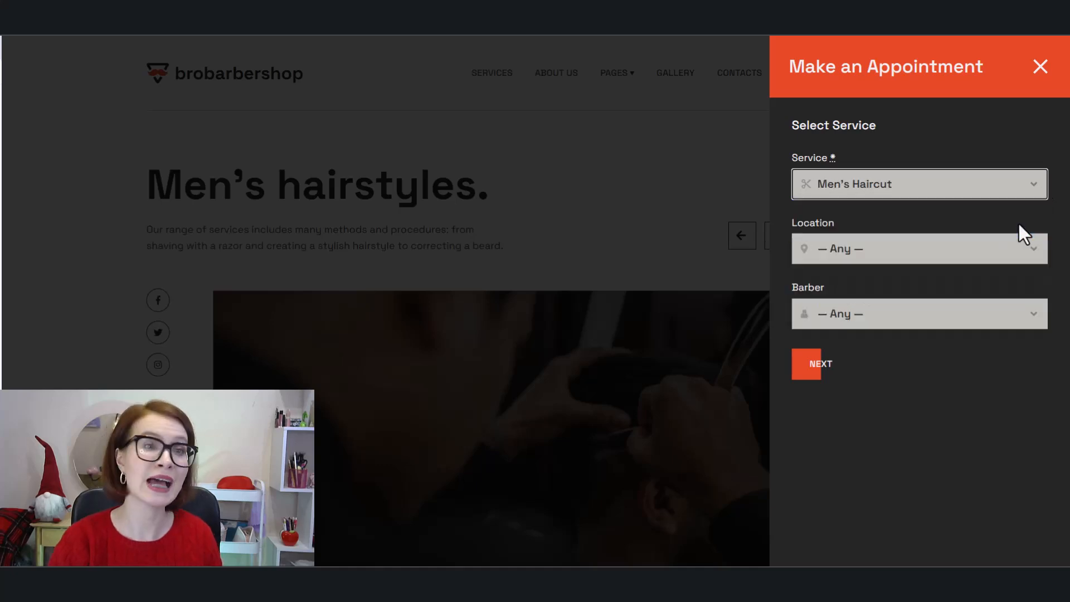
{"action": "left_click", "coordinate": [918, 247]}
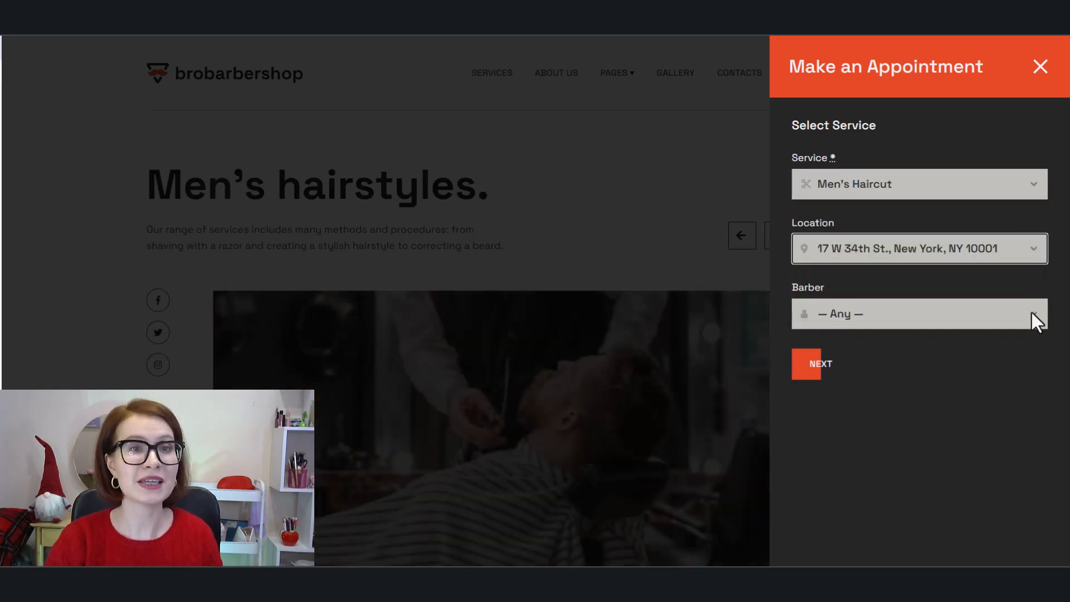
{"action": "left_click", "coordinate": [805, 364]}
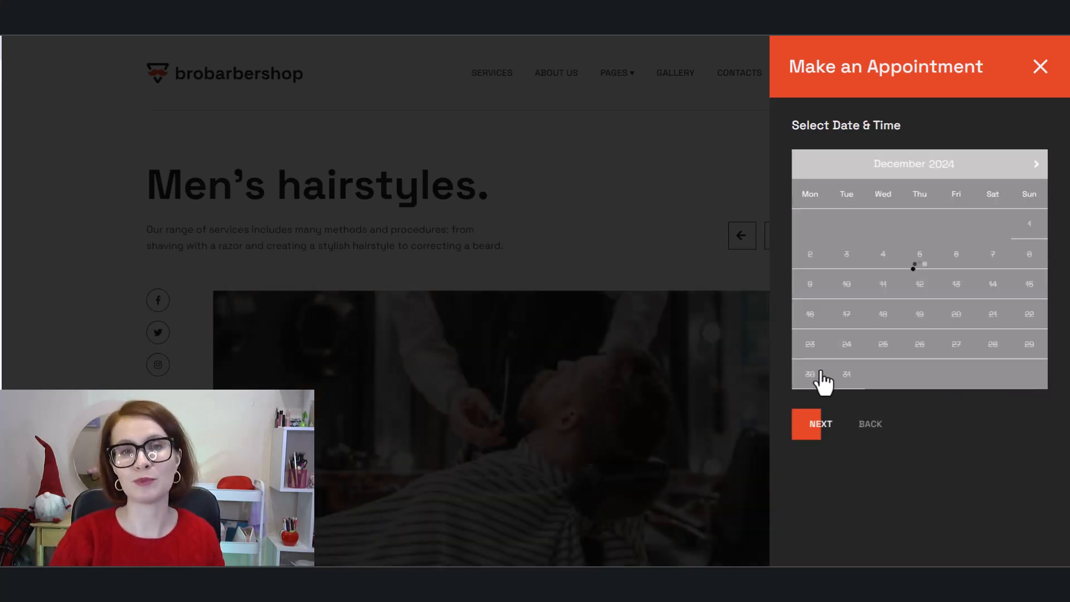
{"action": "left_click", "coordinate": [992, 344]}
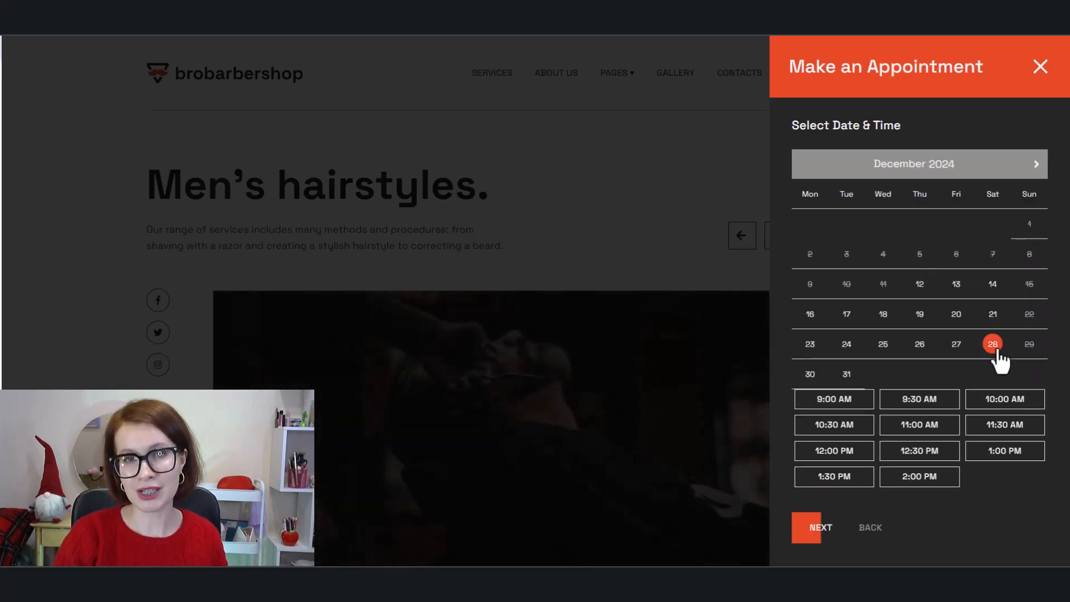
{"action": "left_click", "coordinate": [833, 399]}
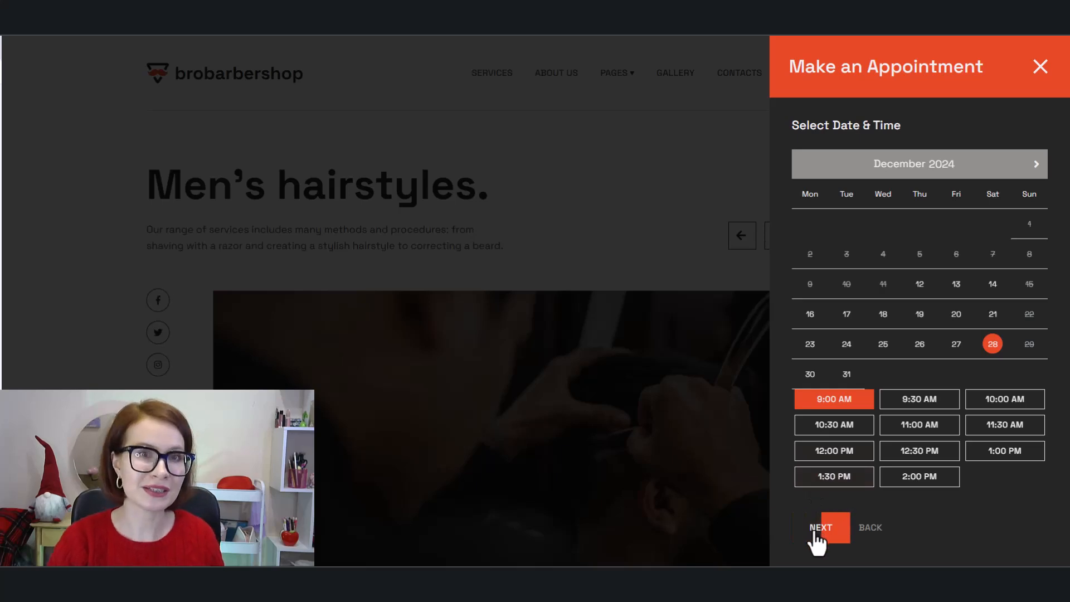
{"action": "left_click", "coordinate": [821, 527]}
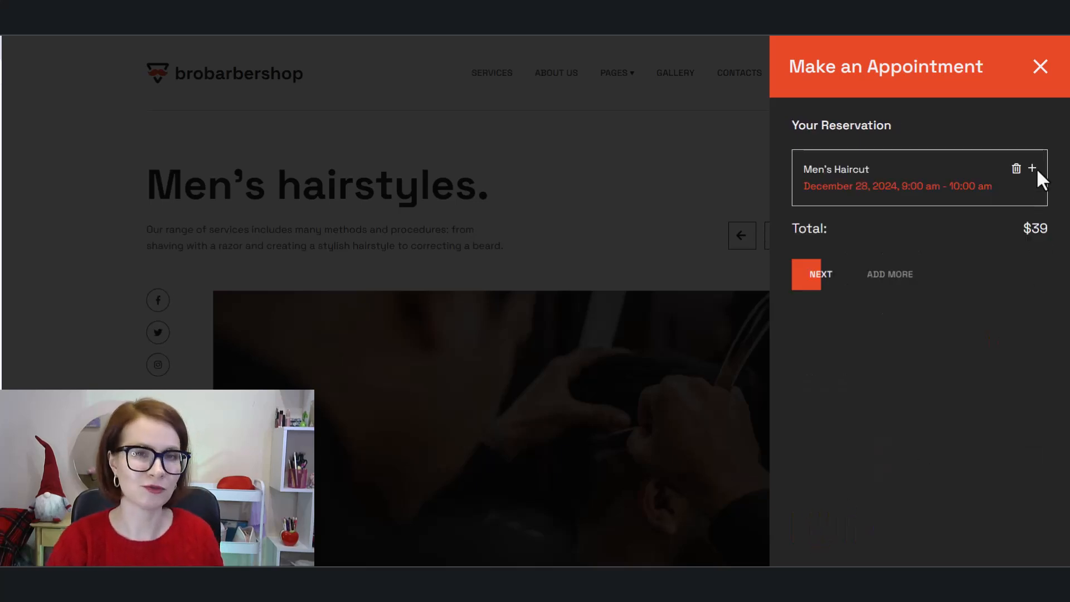
- Add a Mustache Haircut at the New York location to the reservation
{"action": "left_click", "coordinate": [1032, 168]}
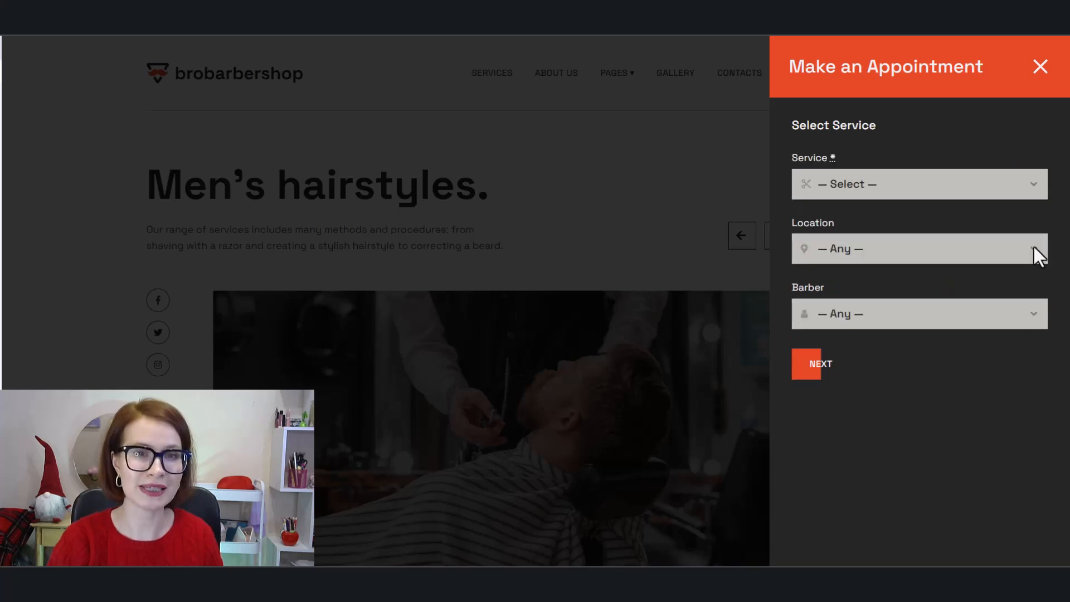
{"action": "left_click", "coordinate": [918, 184]}
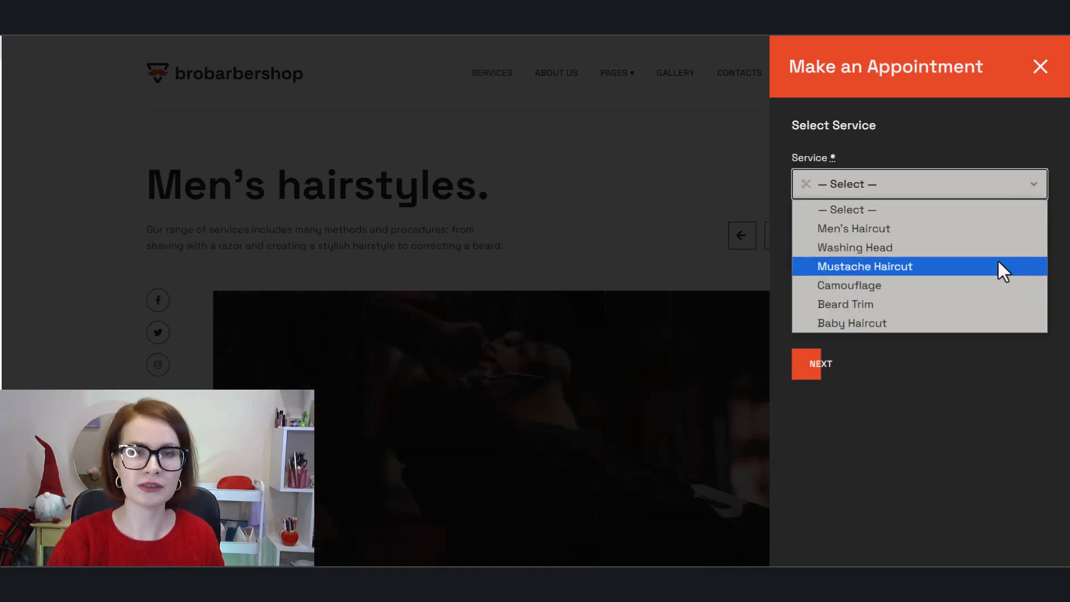
{"action": "left_click", "coordinate": [864, 267]}
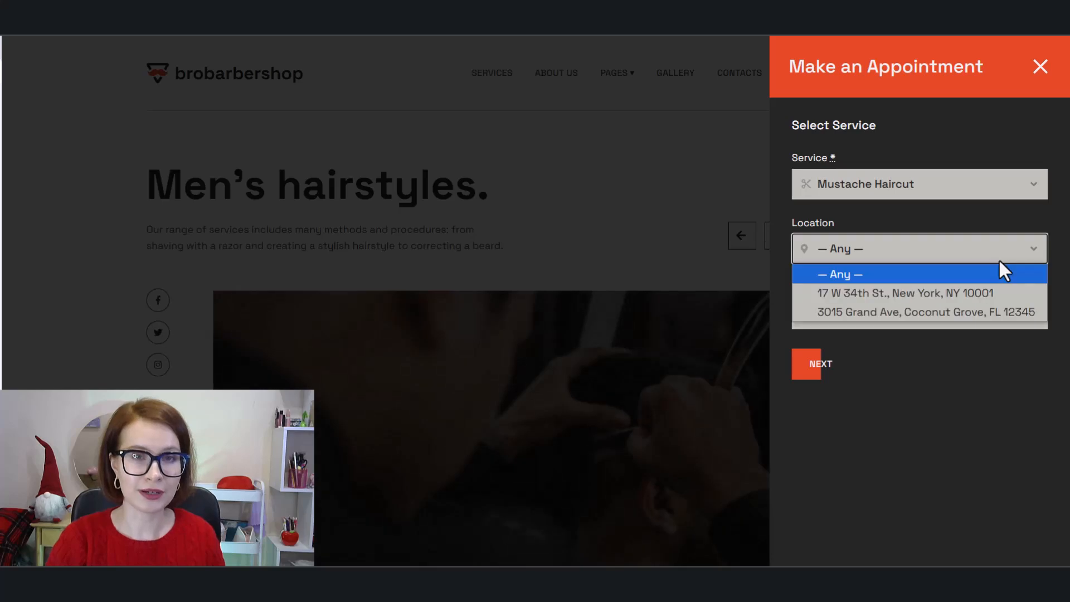
{"action": "left_click", "coordinate": [903, 293]}
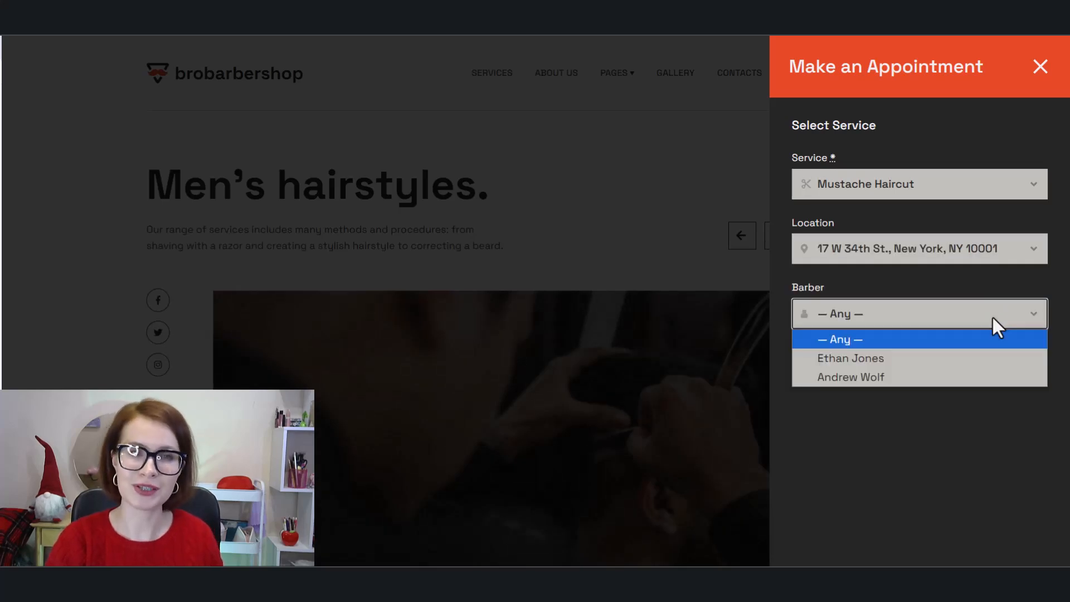
{"action": "left_click", "coordinate": [851, 358]}
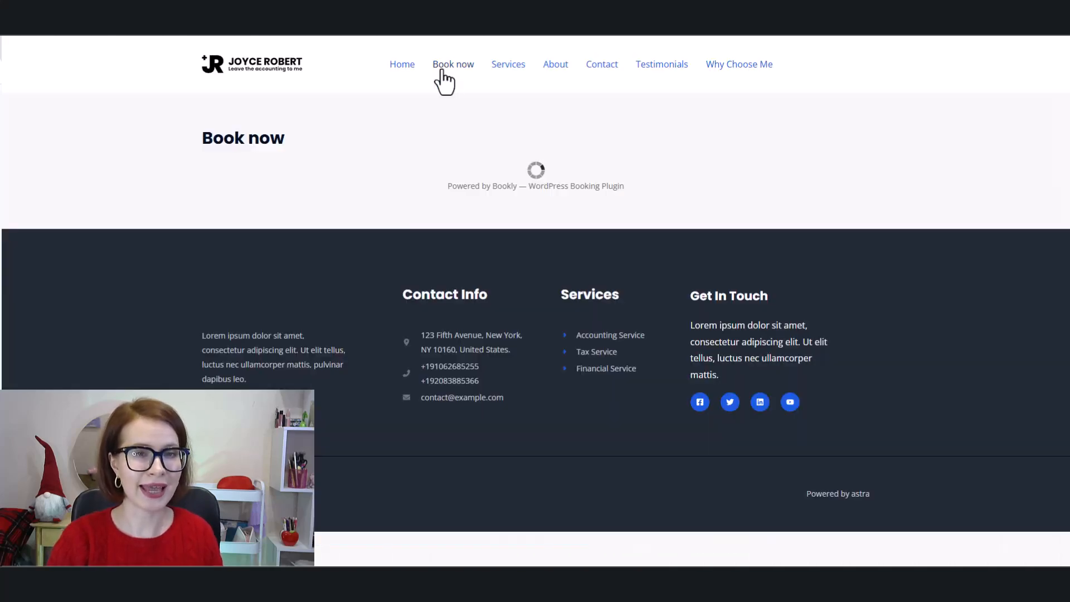
- Select Tax Preparation and Planning at 8:30 am on December 19
{"action": "left_click", "coordinate": [526, 250]}
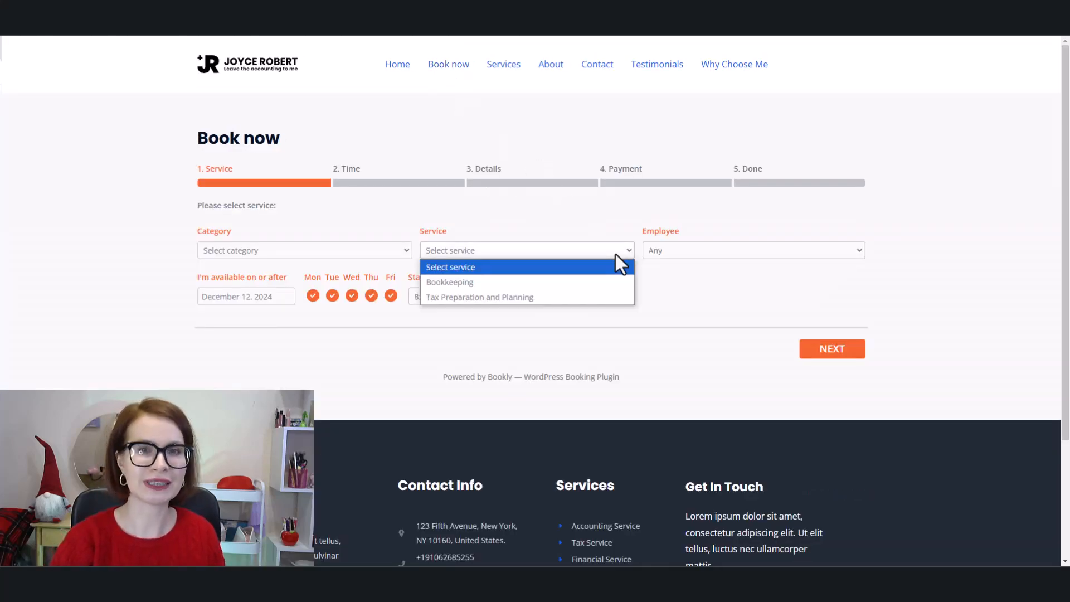
{"action": "left_click", "coordinate": [480, 297]}
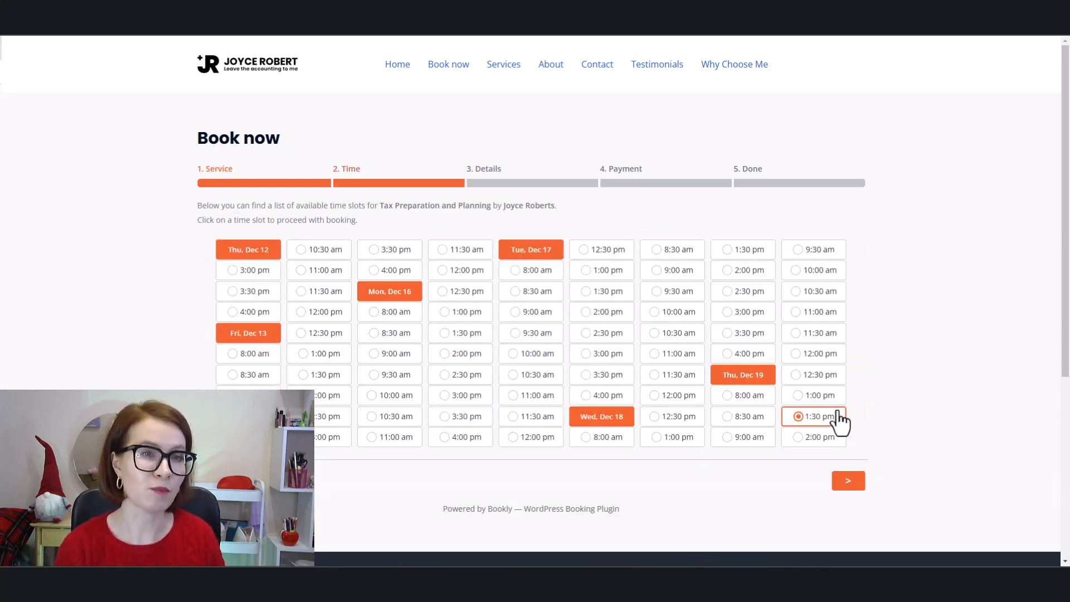
{"action": "left_click", "coordinate": [730, 417]}
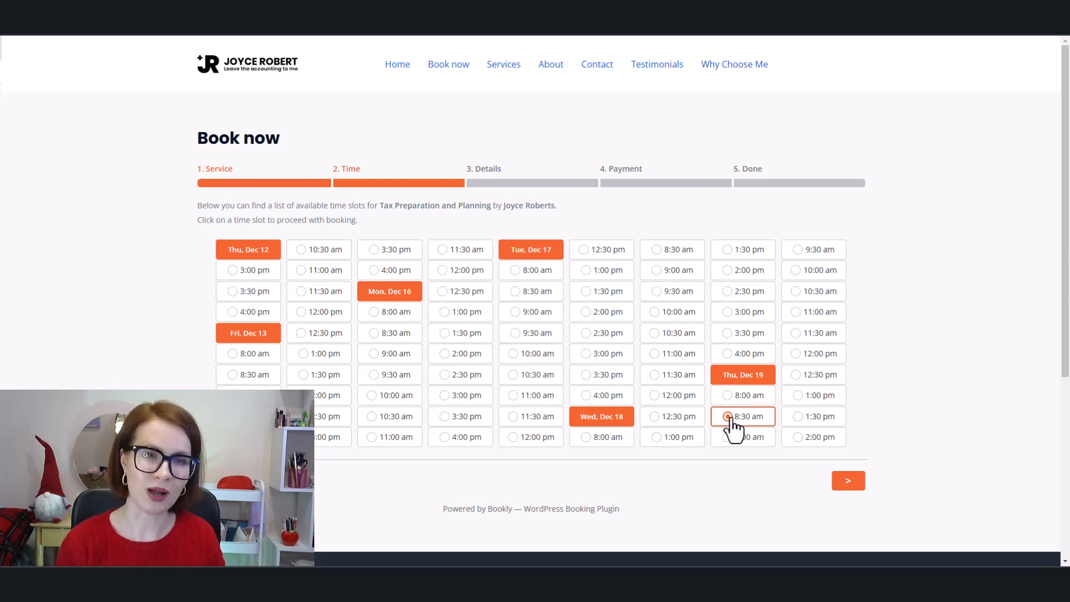
{"action": "left_click", "coordinate": [742, 417]}
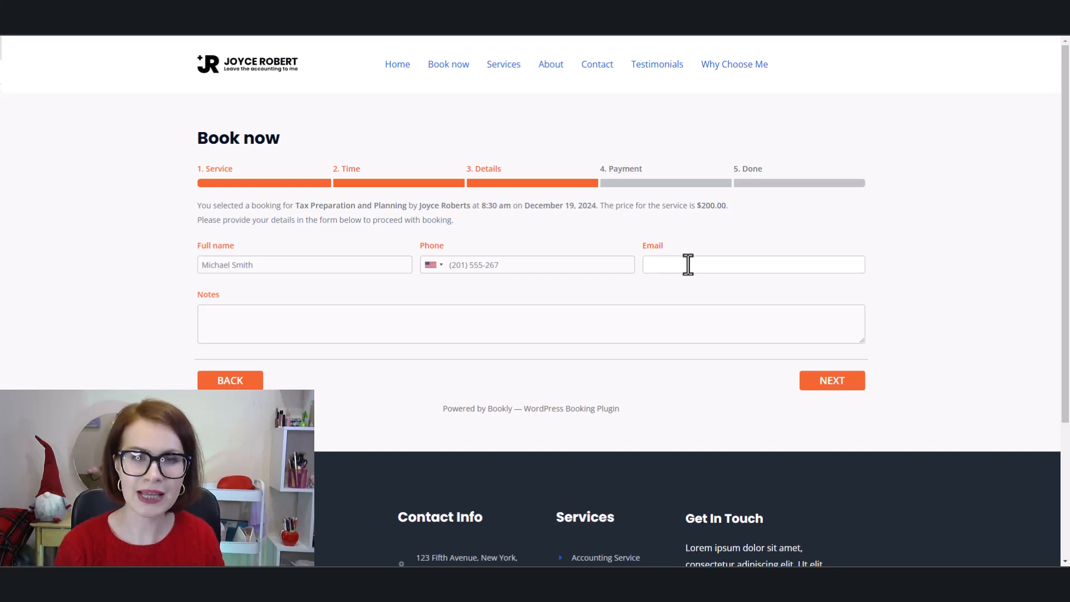
{"action": "type", "text": "michaelsmith@example.com"}
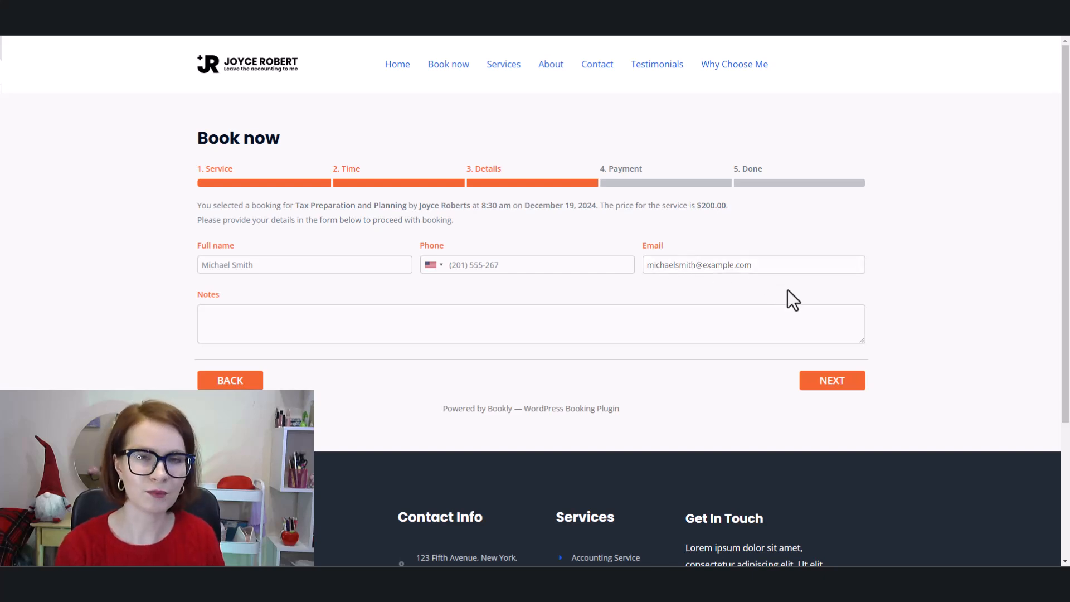
{"action": "left_click", "coordinate": [833, 380]}
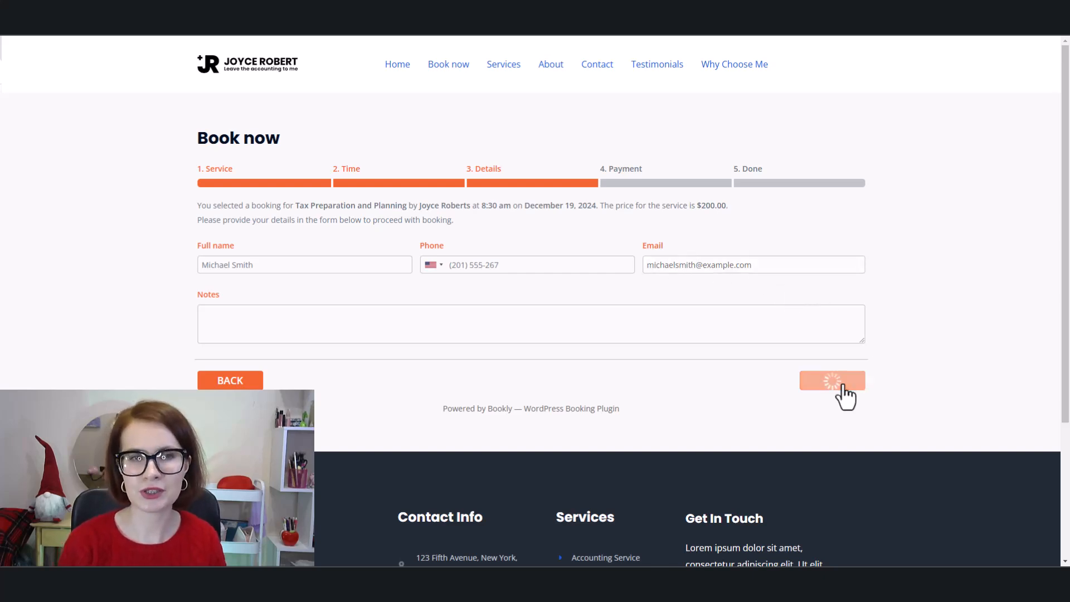
{"action": "left_click", "coordinate": [833, 381]}
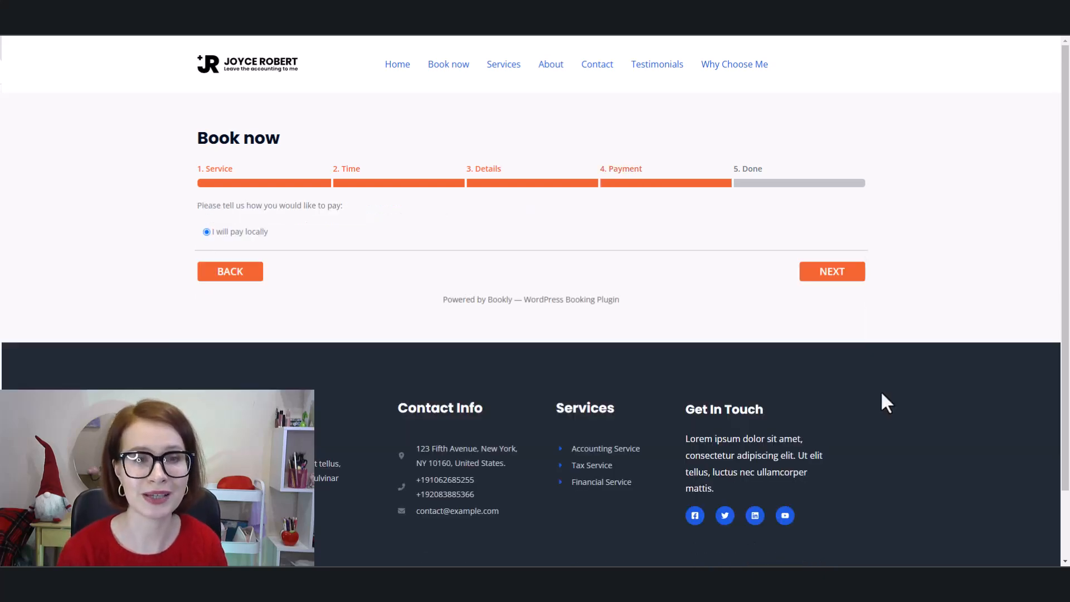
{"action": "left_click", "coordinate": [831, 271]}
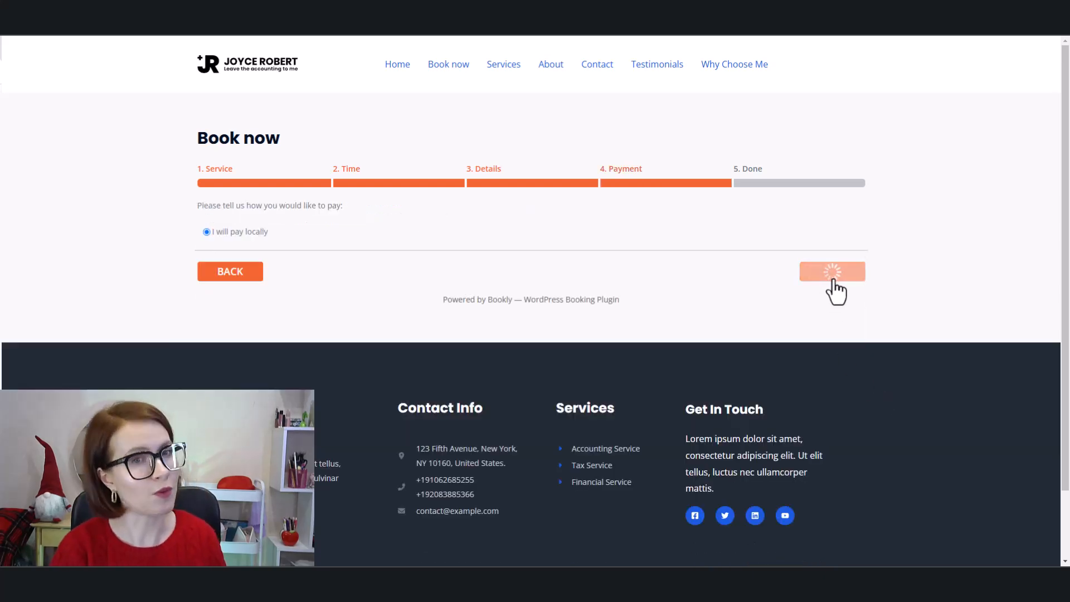
{"action": "left_click", "coordinate": [832, 271]}
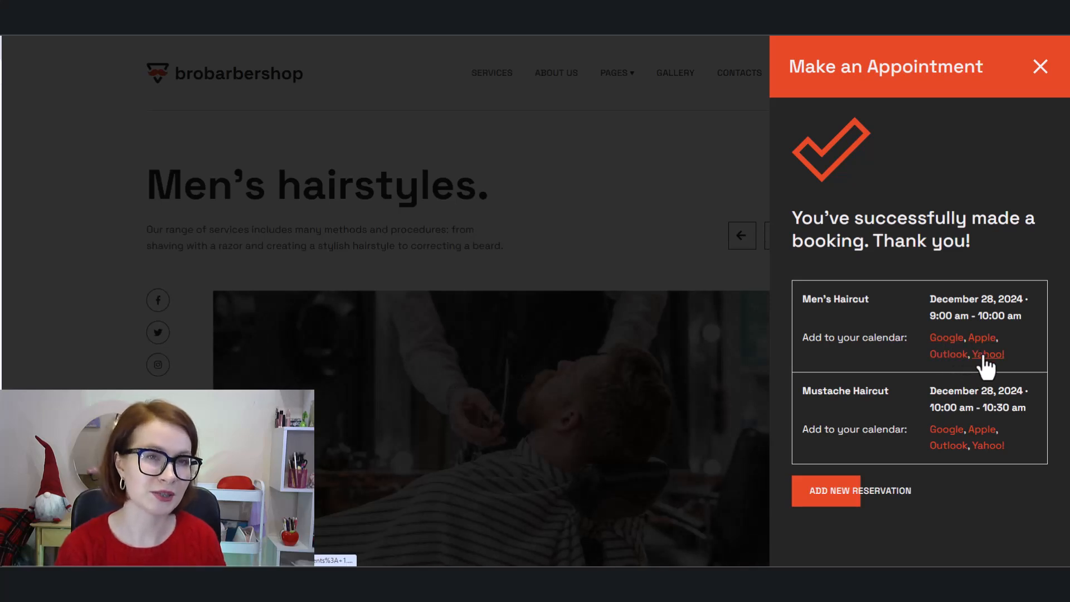
{"action": "mouse_move", "coordinate": [946, 437]}
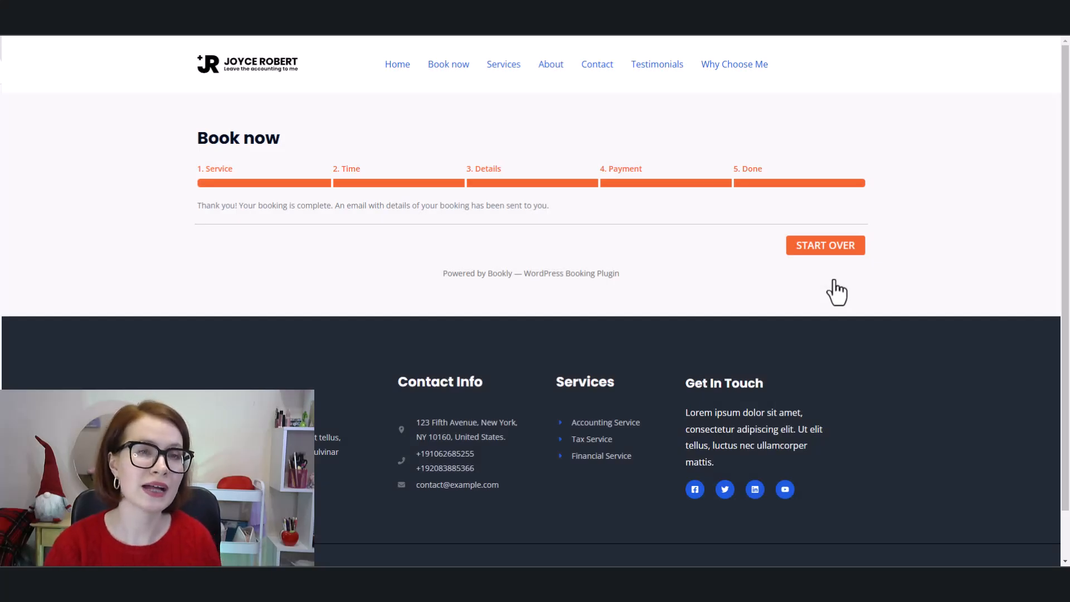
{"action": "mouse_move", "coordinate": [839, 290]}
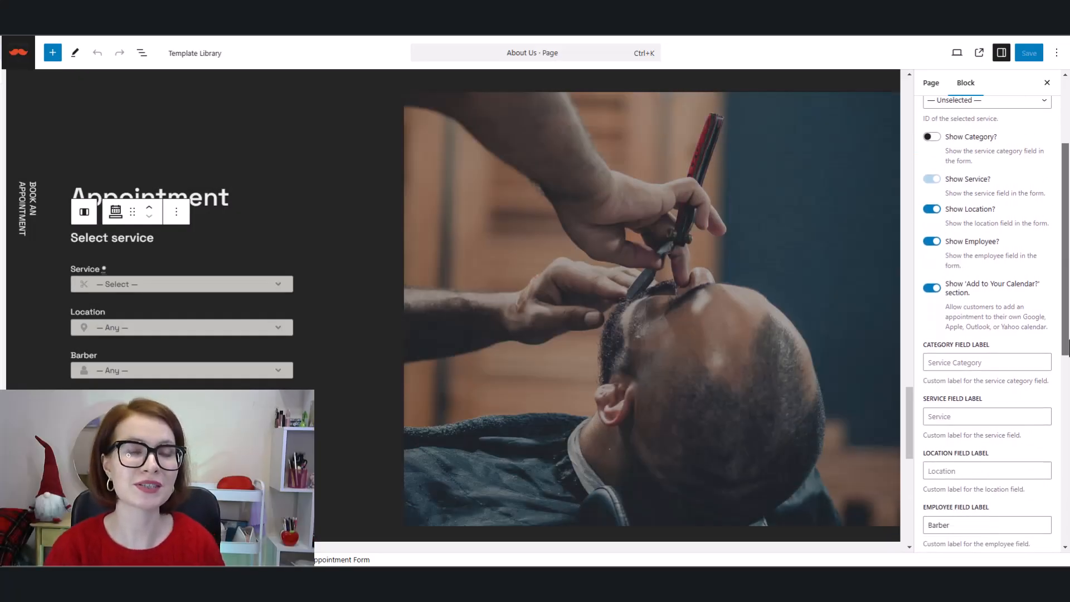
{"action": "scroll", "scroll_direction": "down", "scroll_amount": 3}
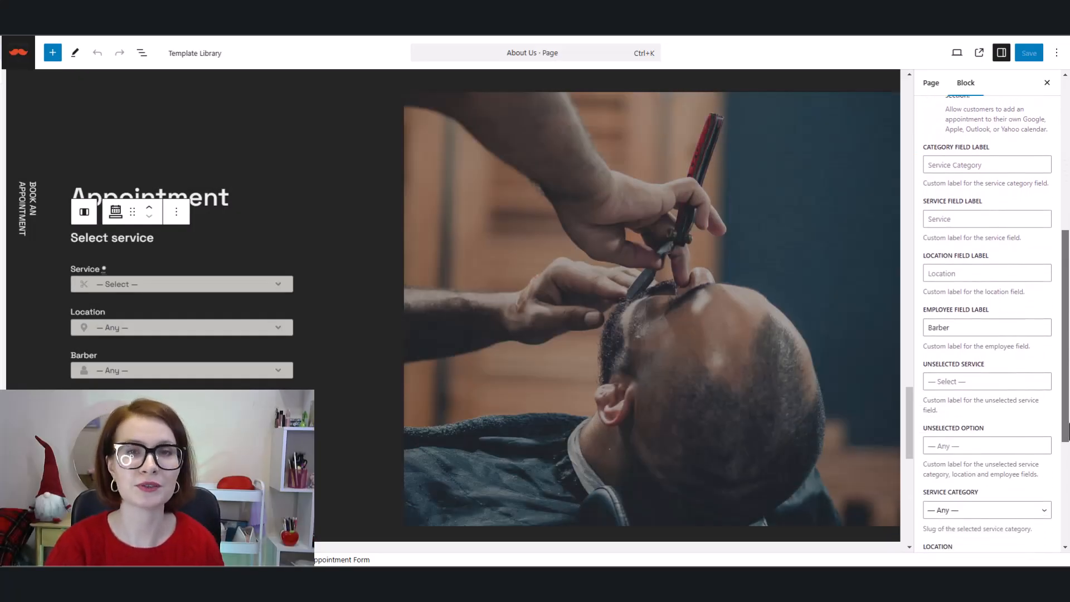
{"action": "scroll", "scroll_direction": "down", "scroll_amount": 3}
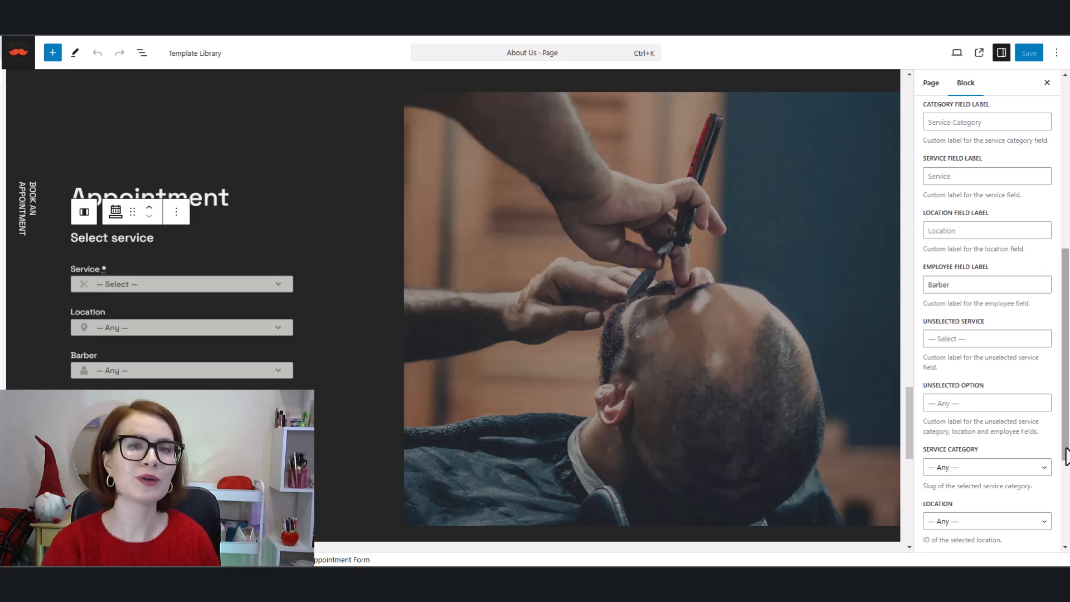
{"action": "scroll", "scroll_direction": "down", "scroll_amount": 3}
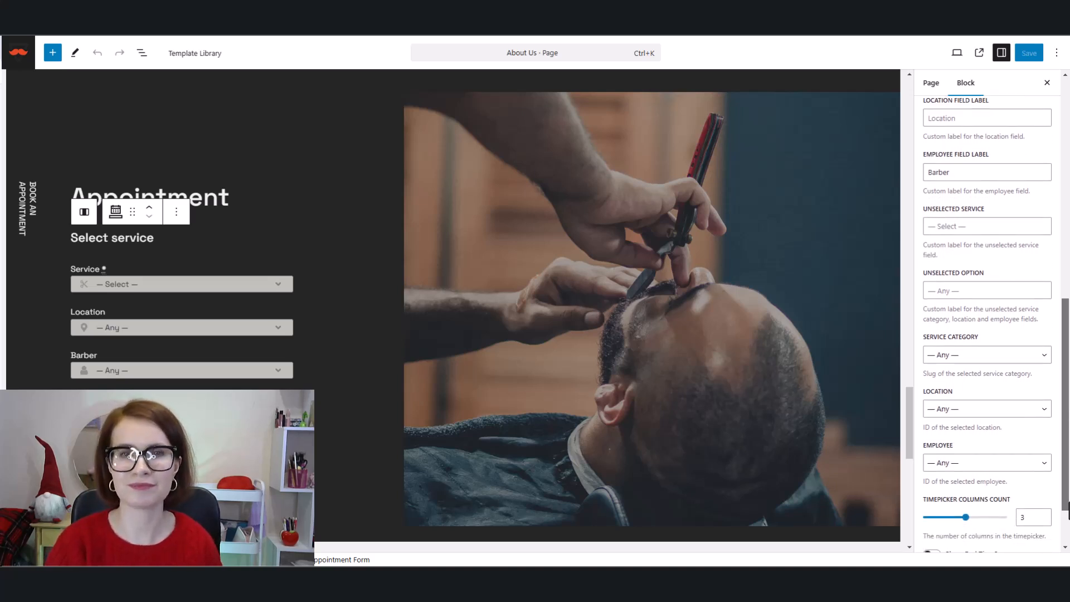
{"action": "scroll", "scroll_direction": "down", "scroll_amount": 3}
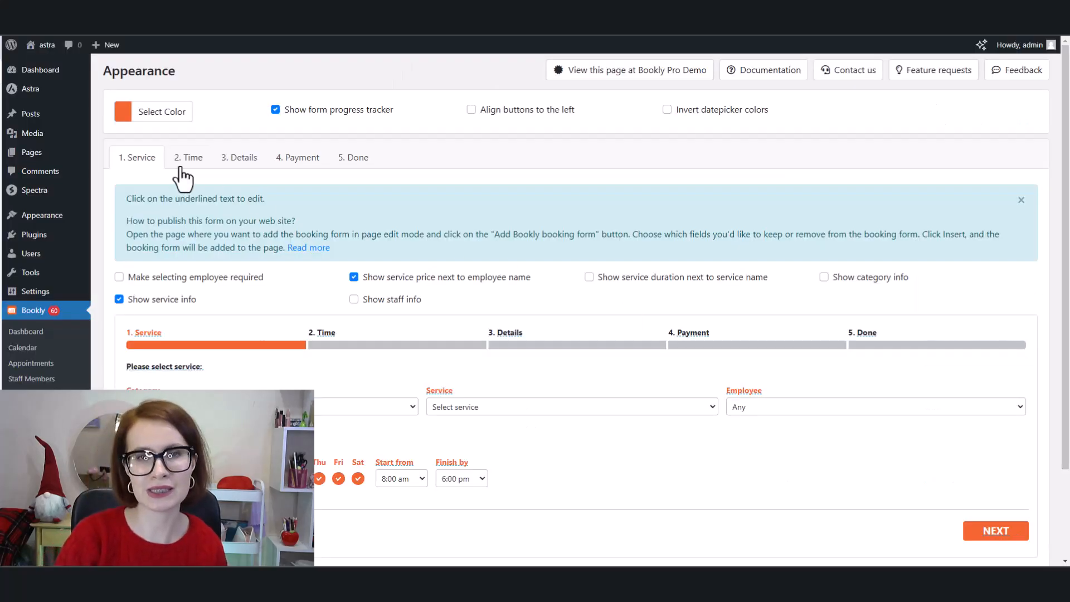
- View the '2. Time' tab settings on Bookly's Appearance page
{"action": "left_click", "coordinate": [188, 157]}
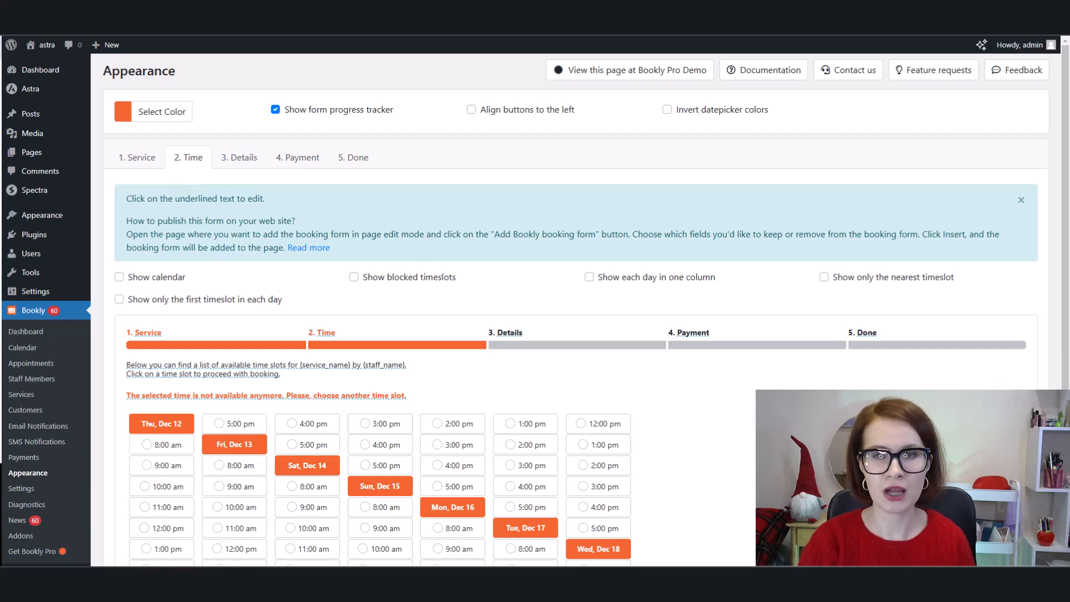
{"action": "scroll", "scroll_direction": "down", "scroll_amount": 3}
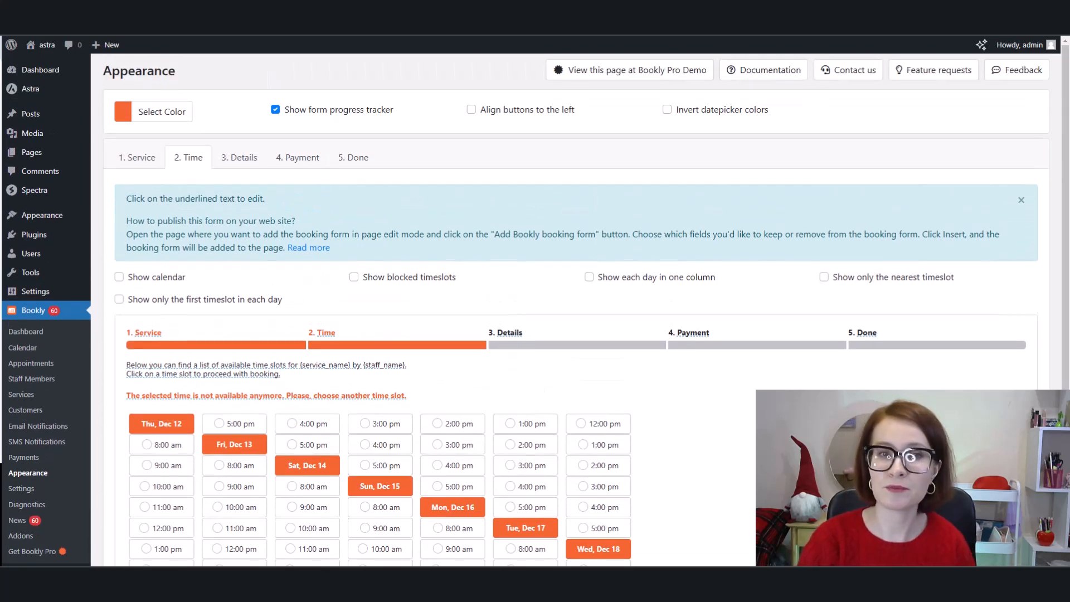
{"action": "left_click", "coordinate": [238, 157]}
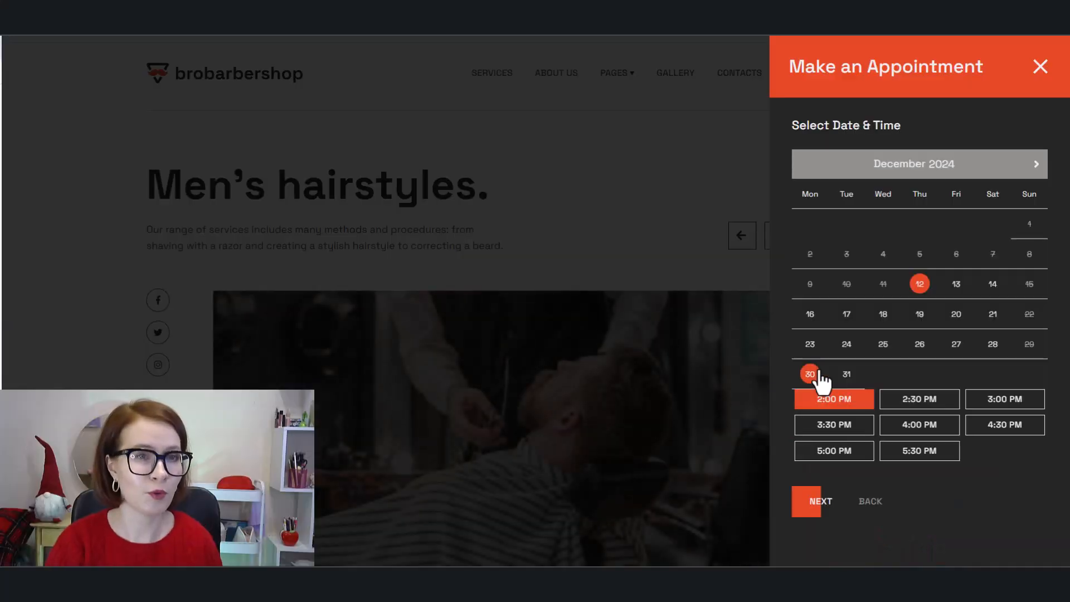
- Pick December 28 with a time slot and continue past the reservation summary
{"action": "left_click", "coordinate": [992, 344]}
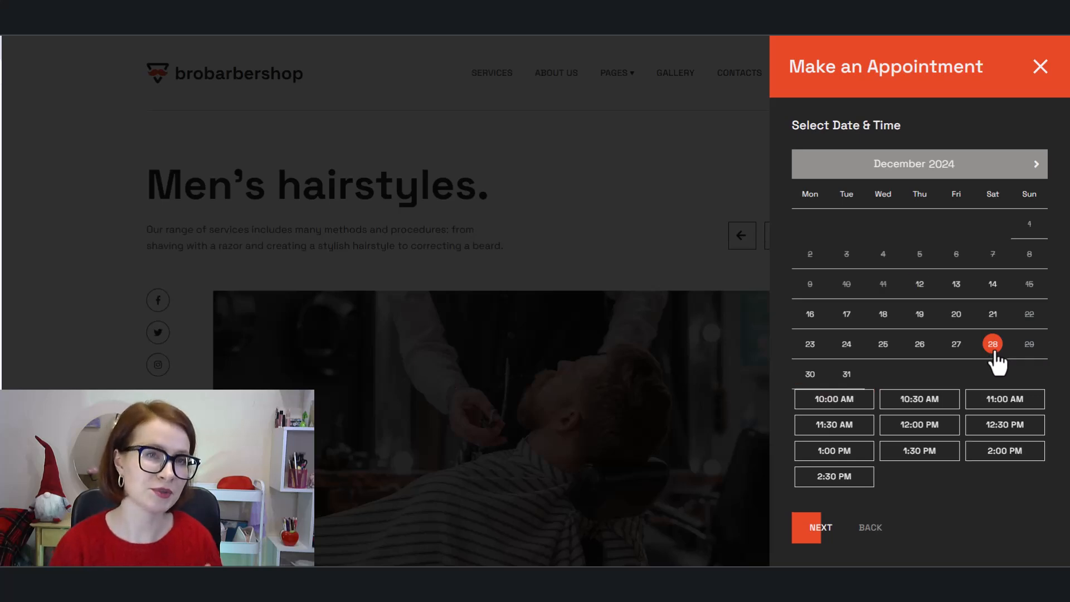
{"action": "left_click", "coordinate": [834, 398]}
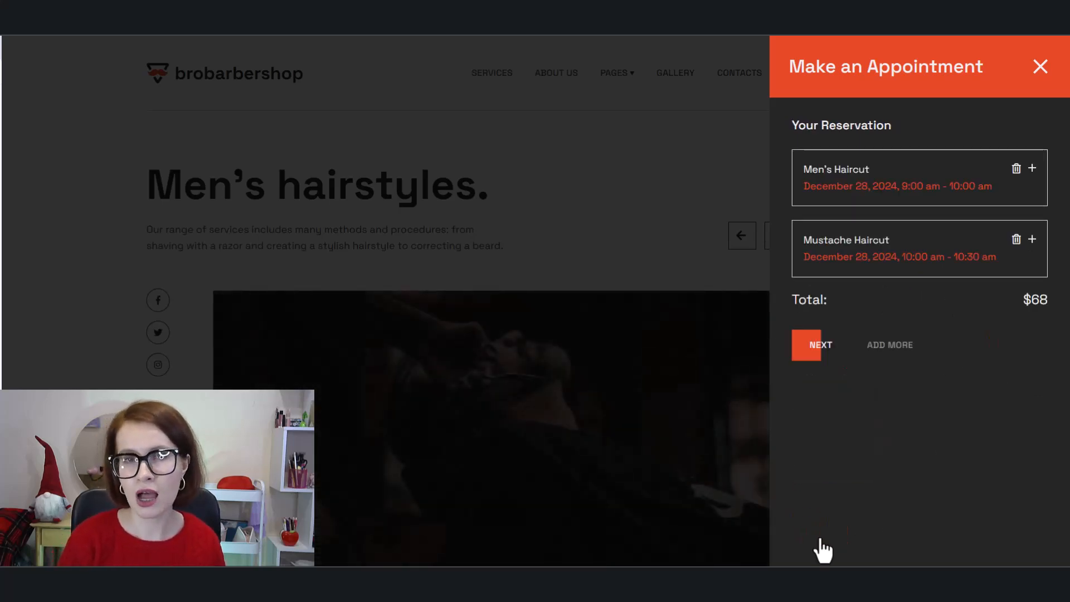
{"action": "mouse_move", "coordinate": [885, 450]}
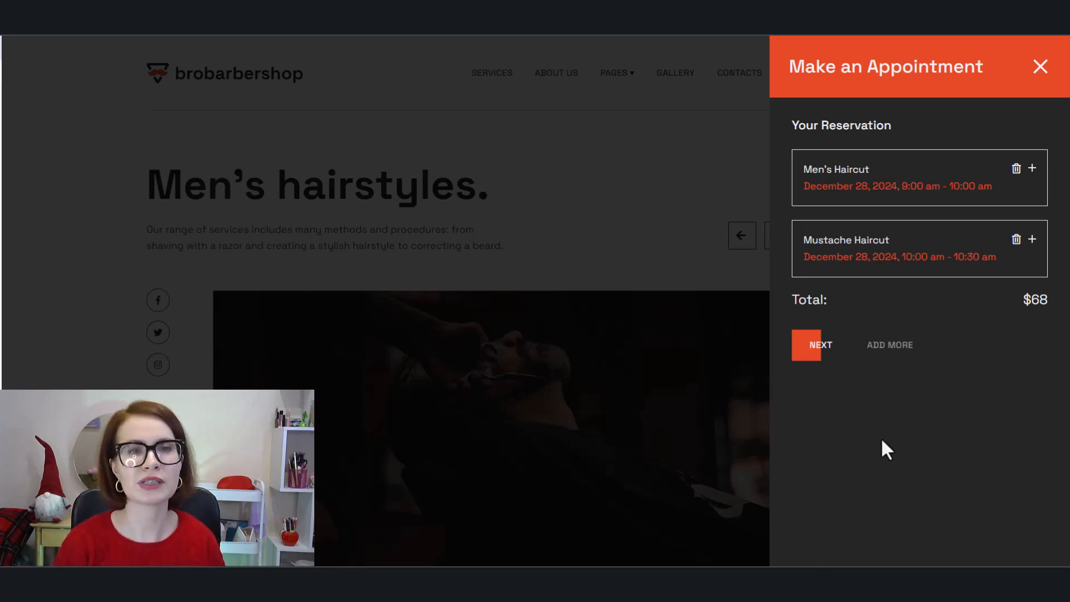
{"action": "left_click", "coordinate": [819, 345]}
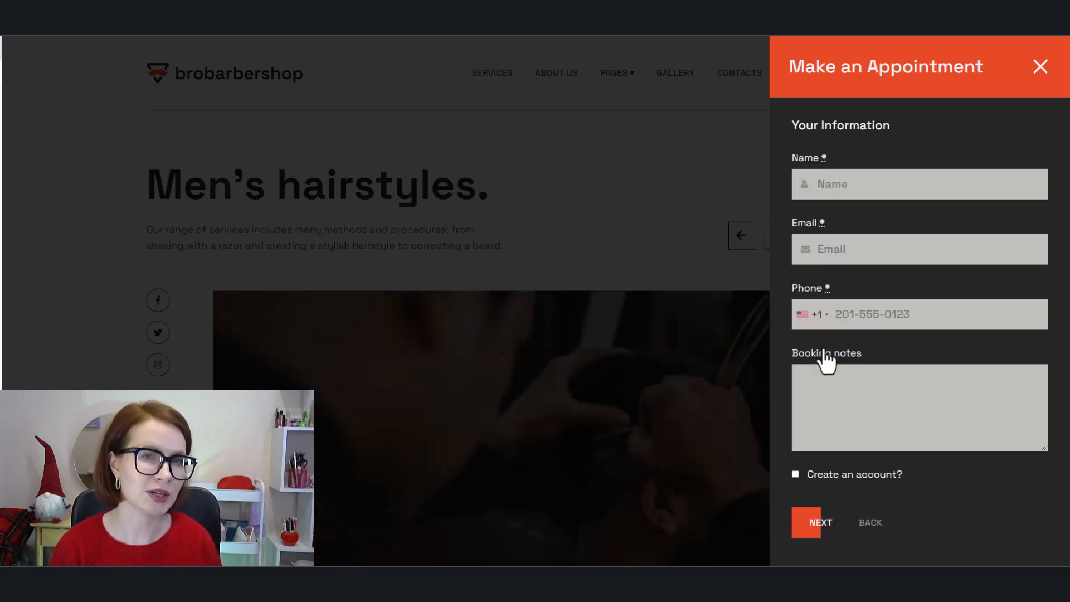
{"action": "type", "text": "Michael Smith"}
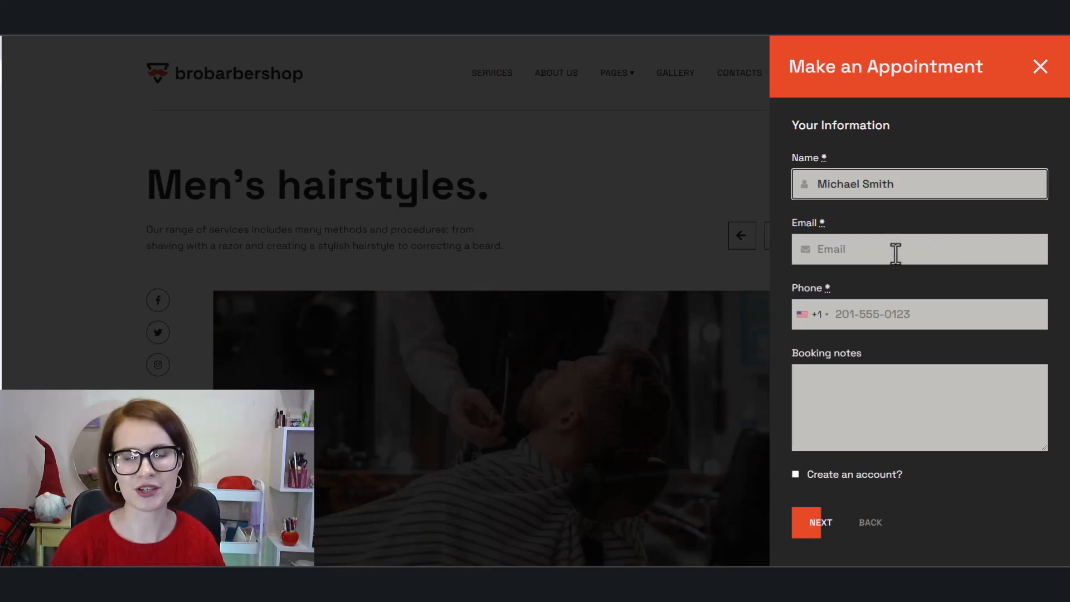
{"action": "left_click", "coordinate": [797, 474]}
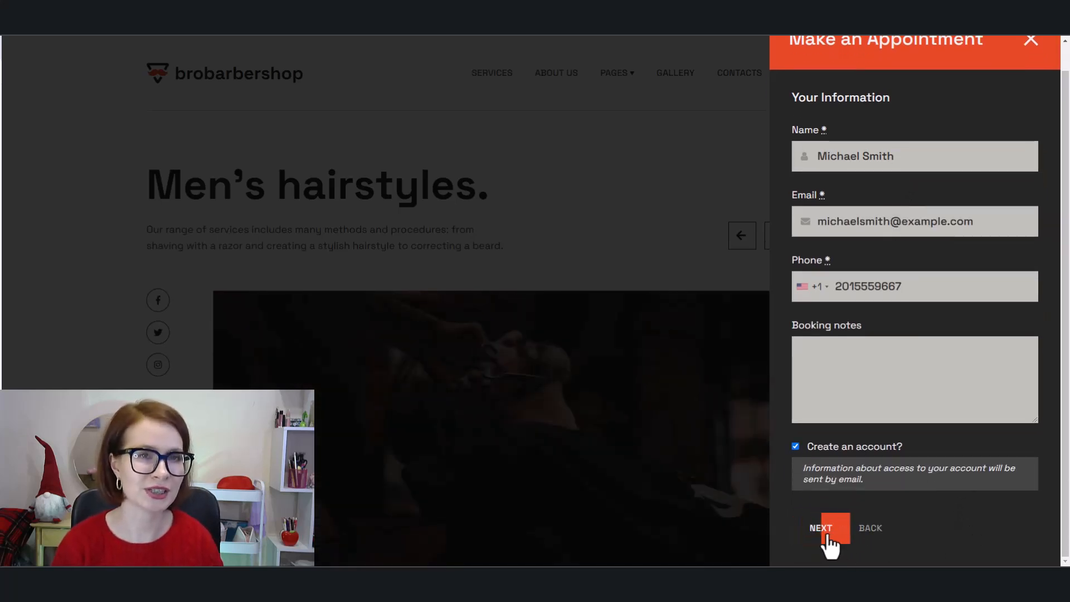
{"action": "left_click", "coordinate": [821, 528]}
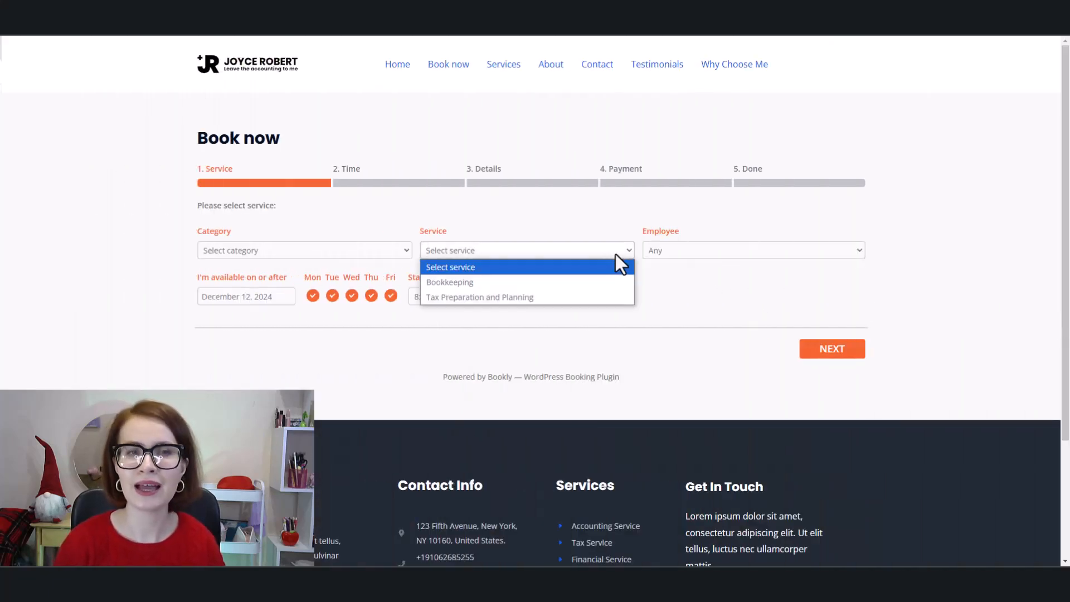
- Choose Tax Preparation and Planning and the 8:30 am slot on December 19
{"action": "left_click", "coordinate": [480, 297]}
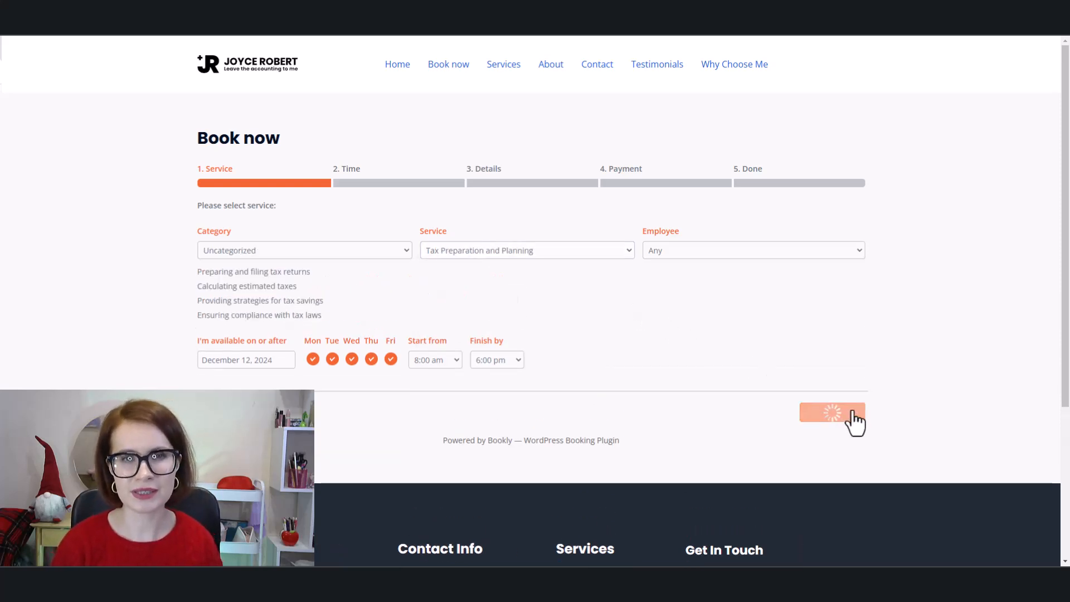
{"action": "left_click", "coordinate": [832, 413]}
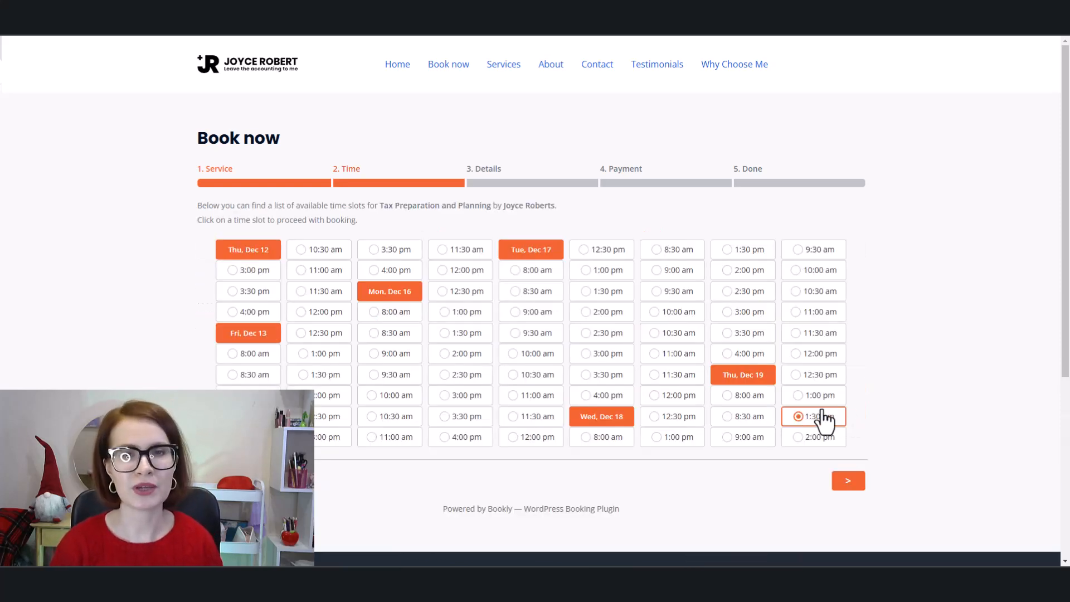
{"action": "left_click", "coordinate": [742, 416]}
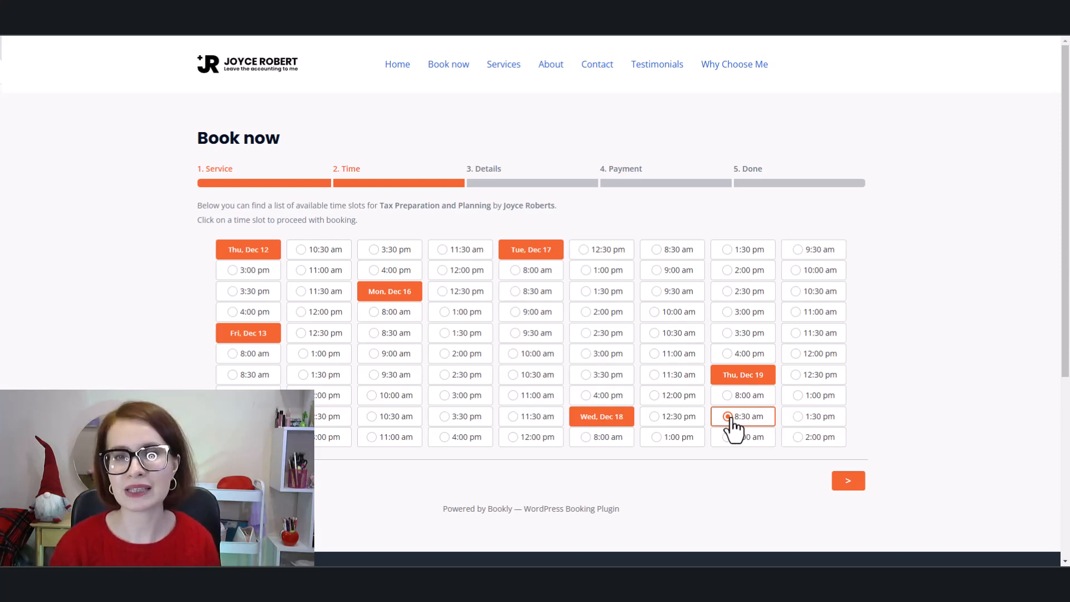
{"action": "left_click", "coordinate": [742, 416]}
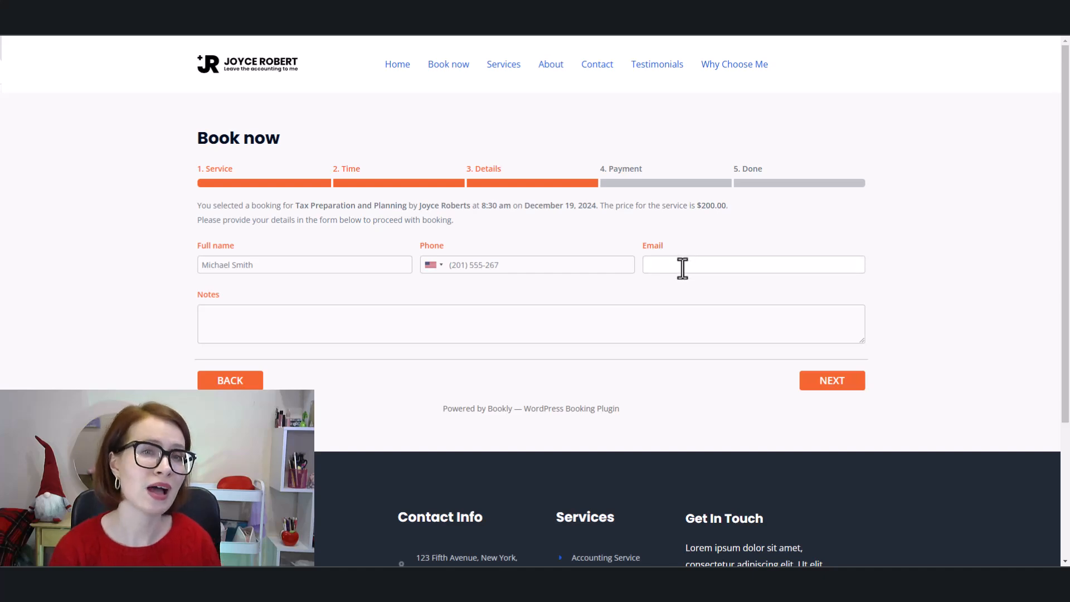
{"action": "type", "text": "michaelsmith@example.com"}
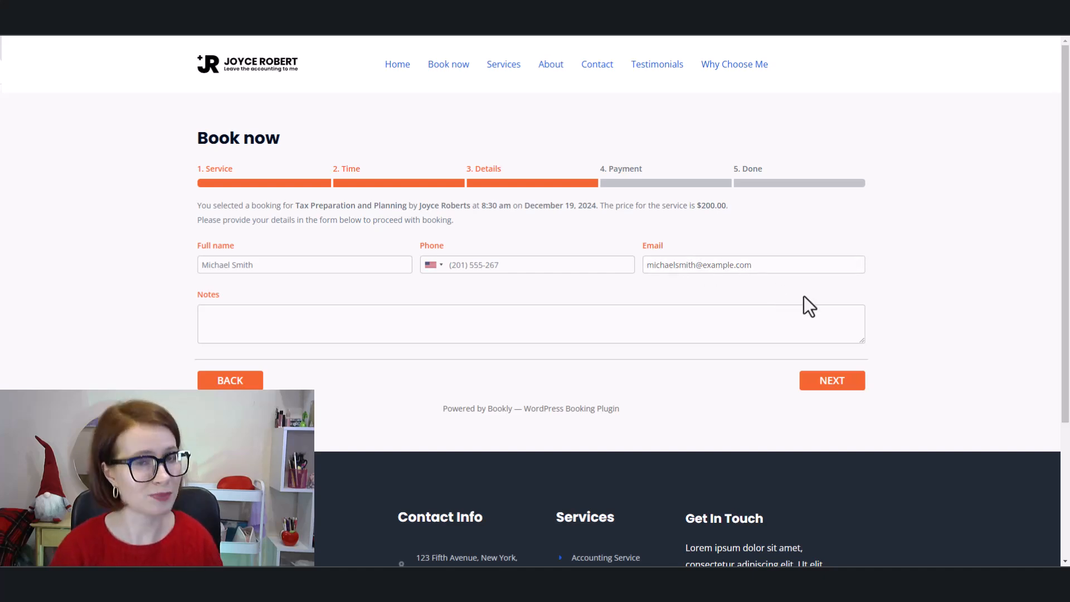
{"action": "left_click", "coordinate": [831, 380]}
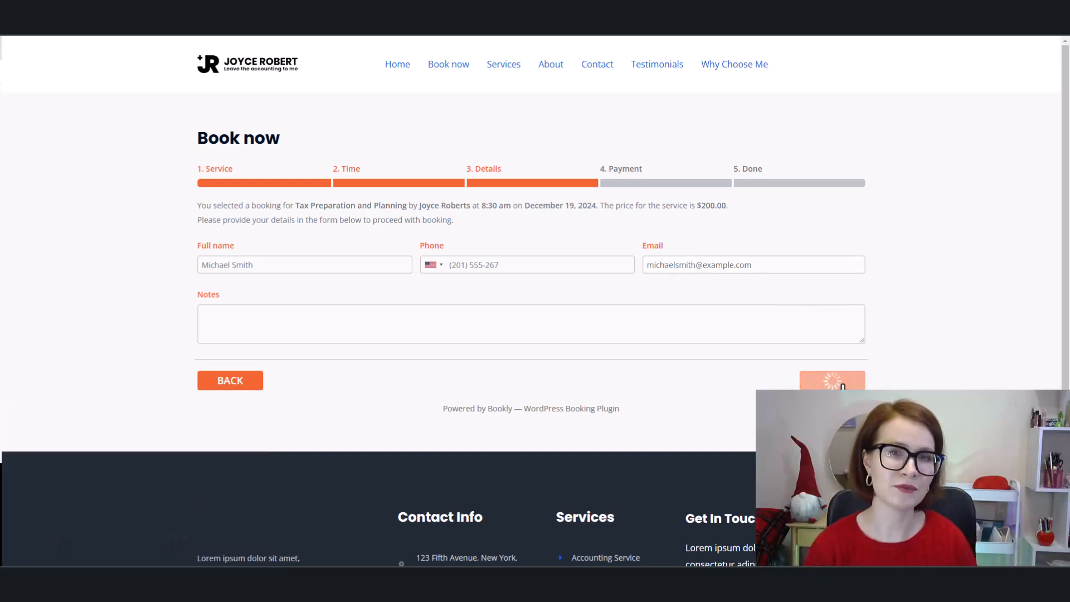
{"action": "left_click", "coordinate": [832, 381]}
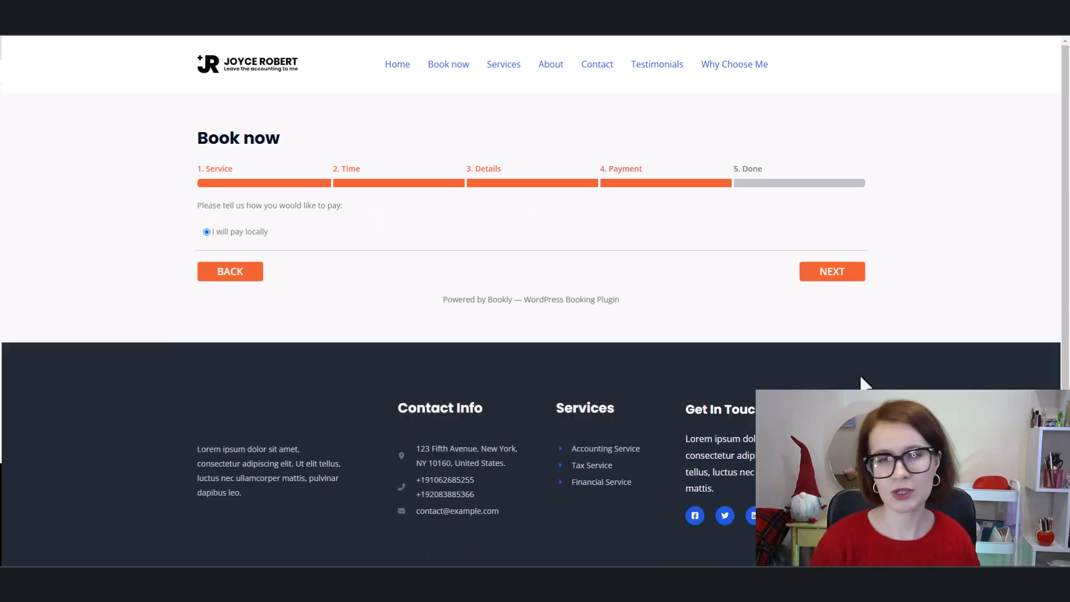
{"action": "left_click", "coordinate": [831, 271]}
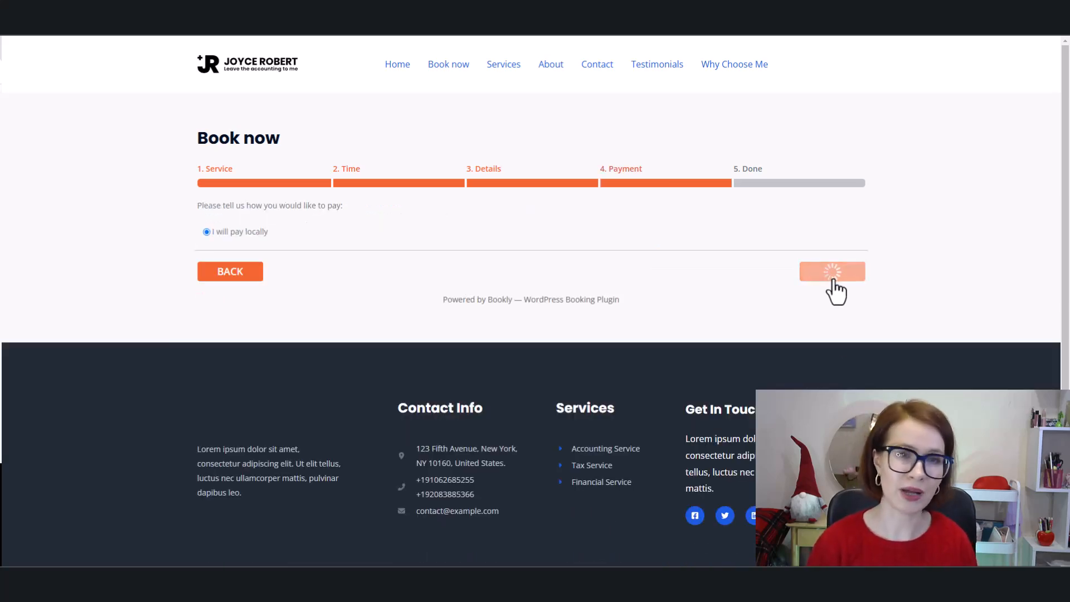
{"action": "left_click", "coordinate": [833, 271]}
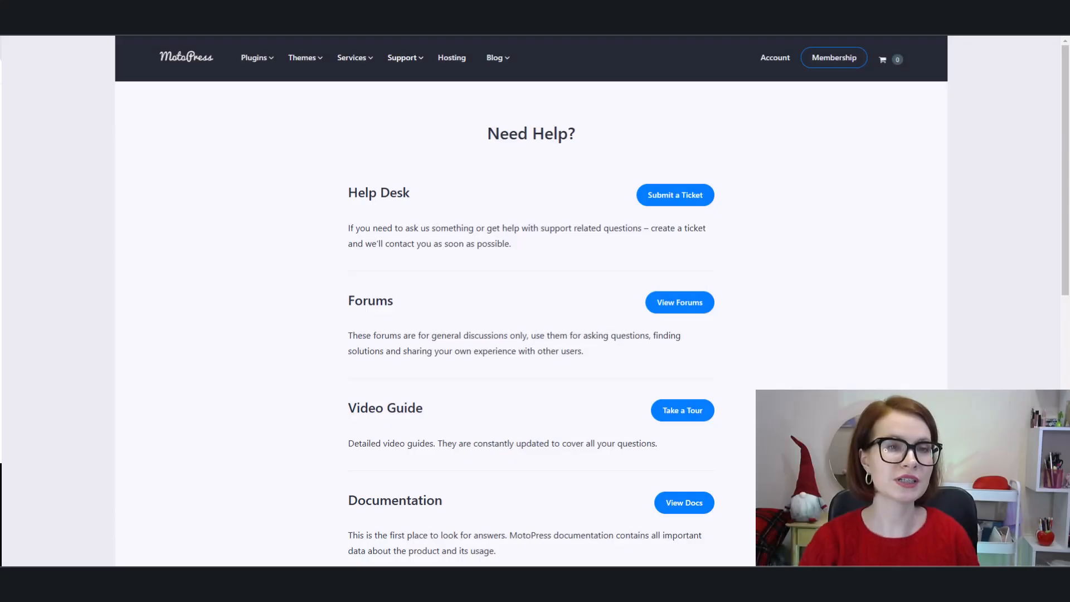